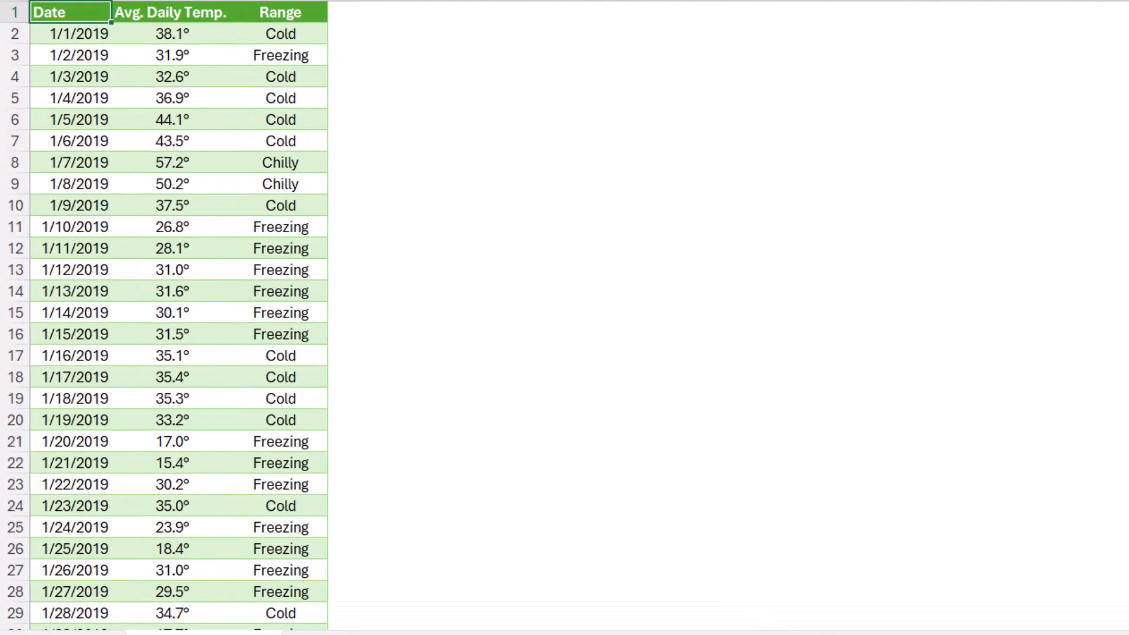
- Scroll through the daily temperatures and mark another run of consecutive Warm days
scroll(down, 3)
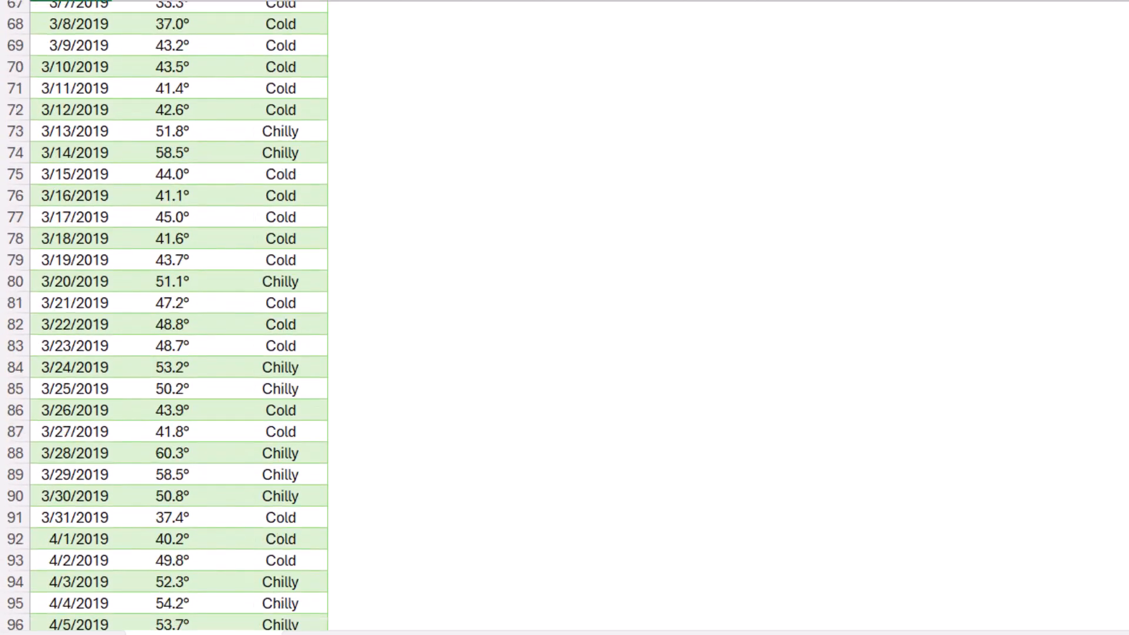
scroll(down, 3)
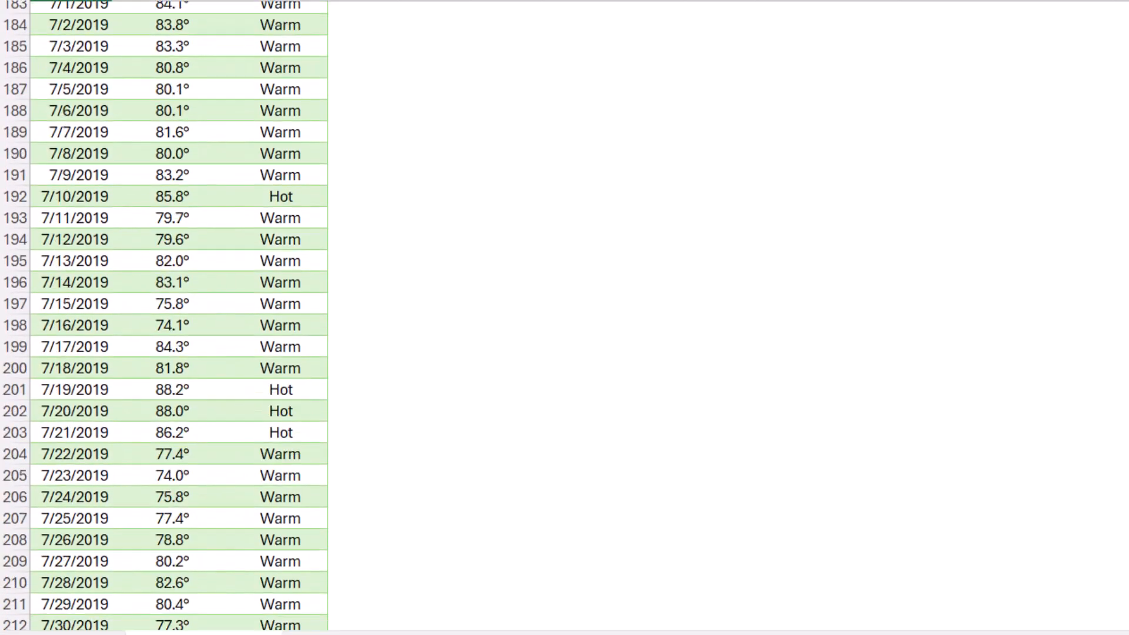
scroll(down, 3)
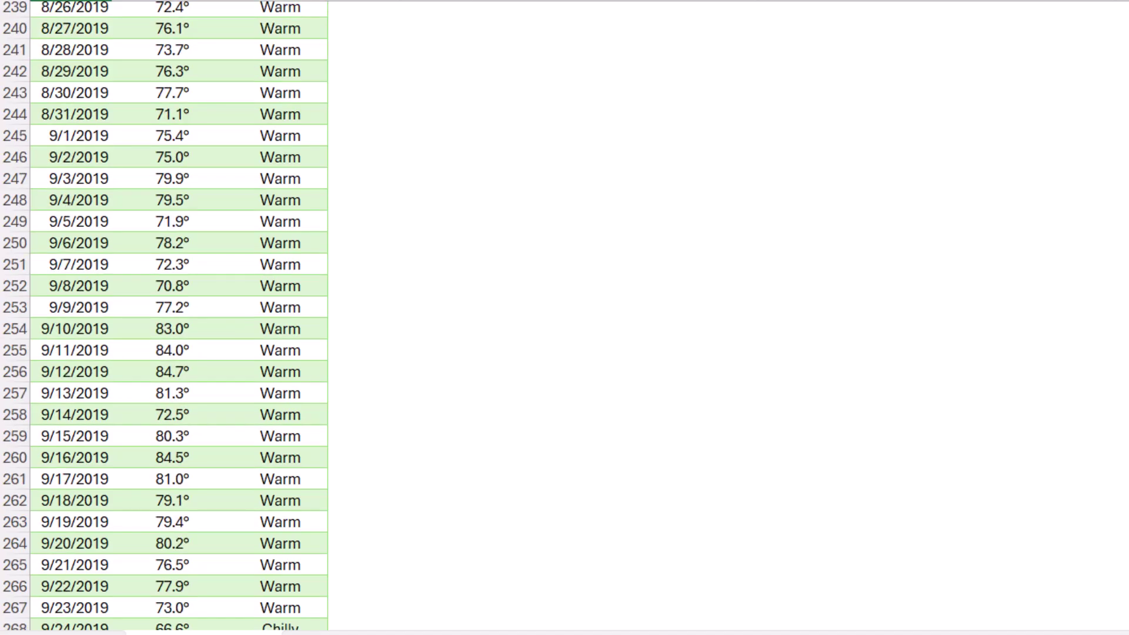
scroll(up, 3)
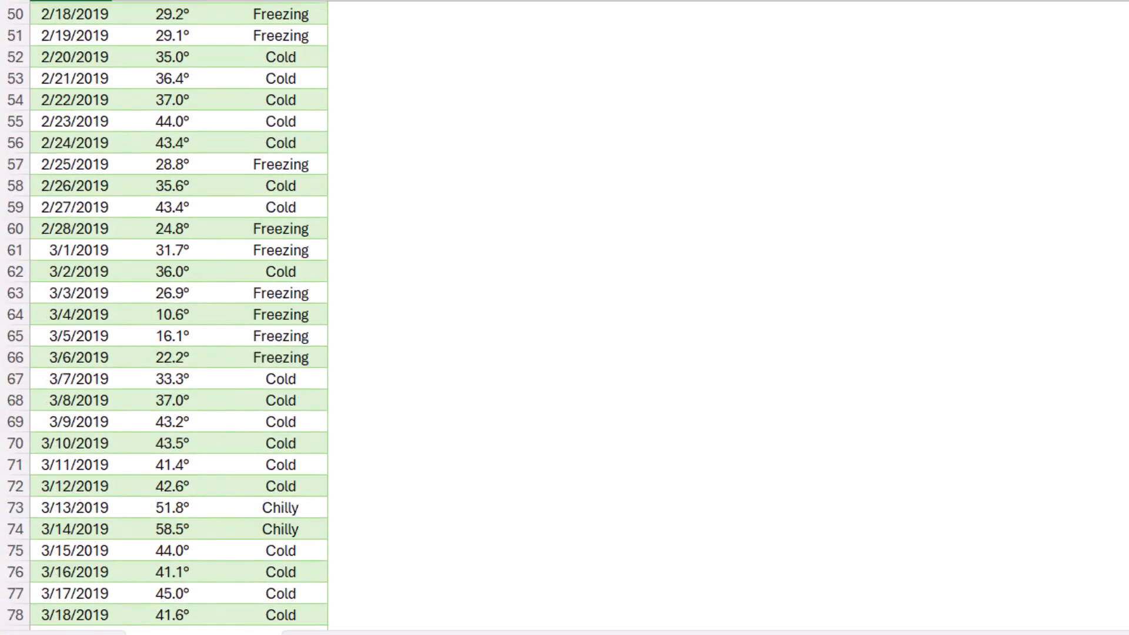
scroll(up, 3)
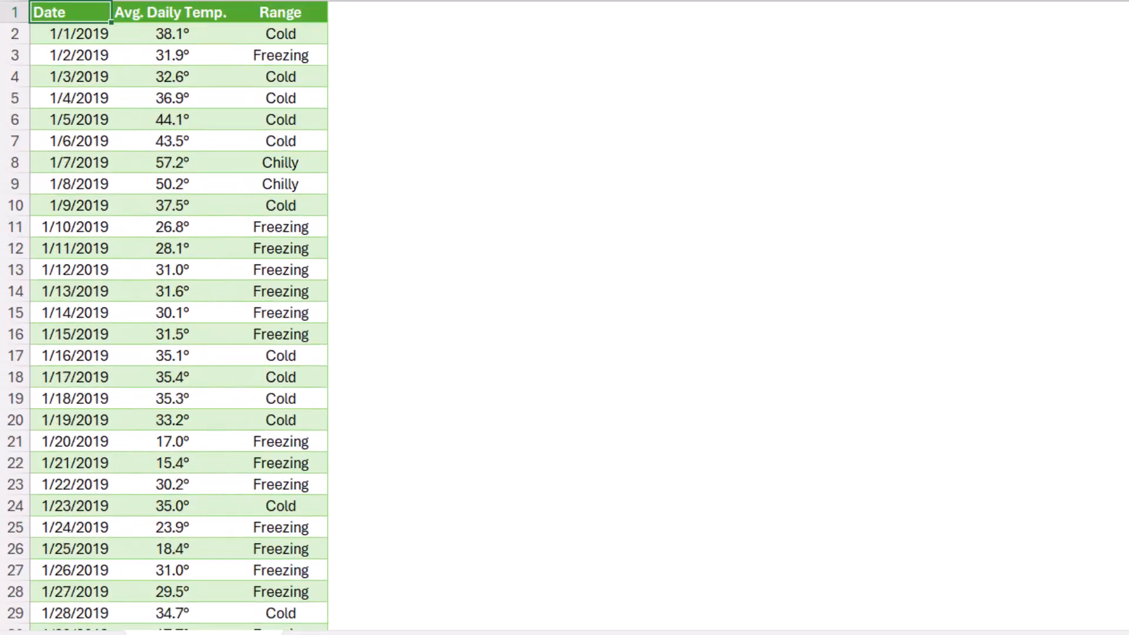
scroll(down, 3)
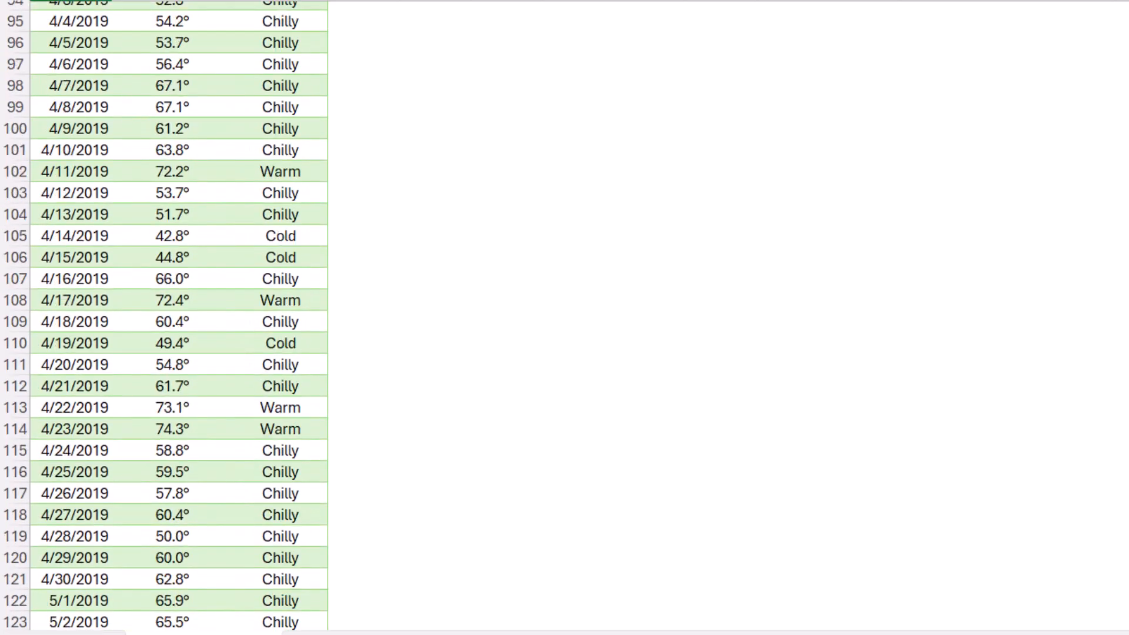
scroll(down, 3)
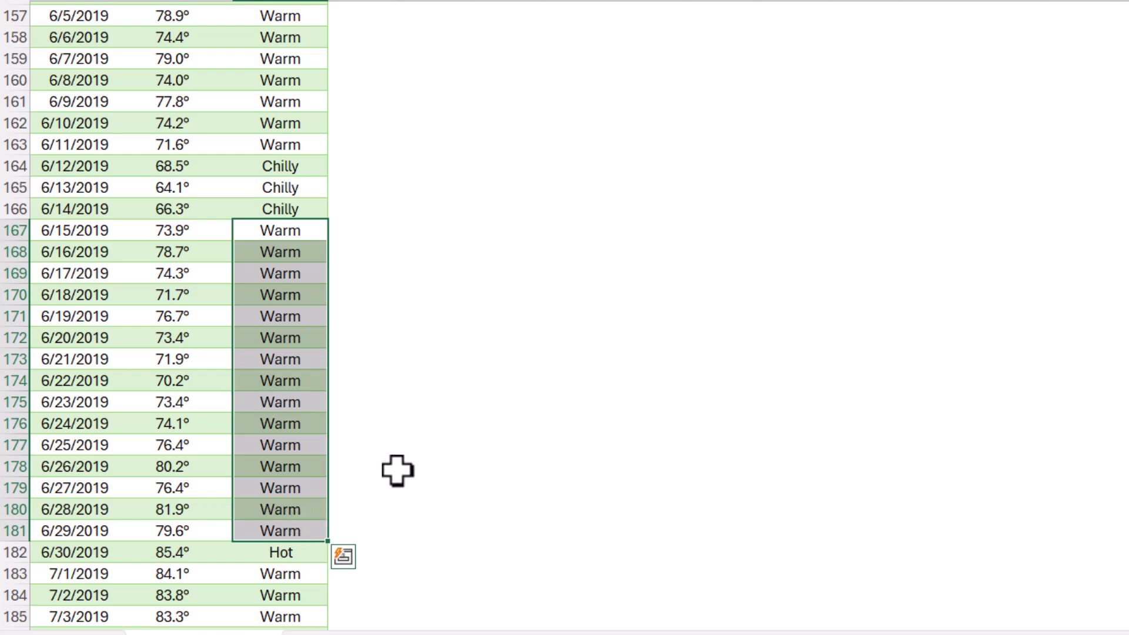
mouse_move(418, 444)
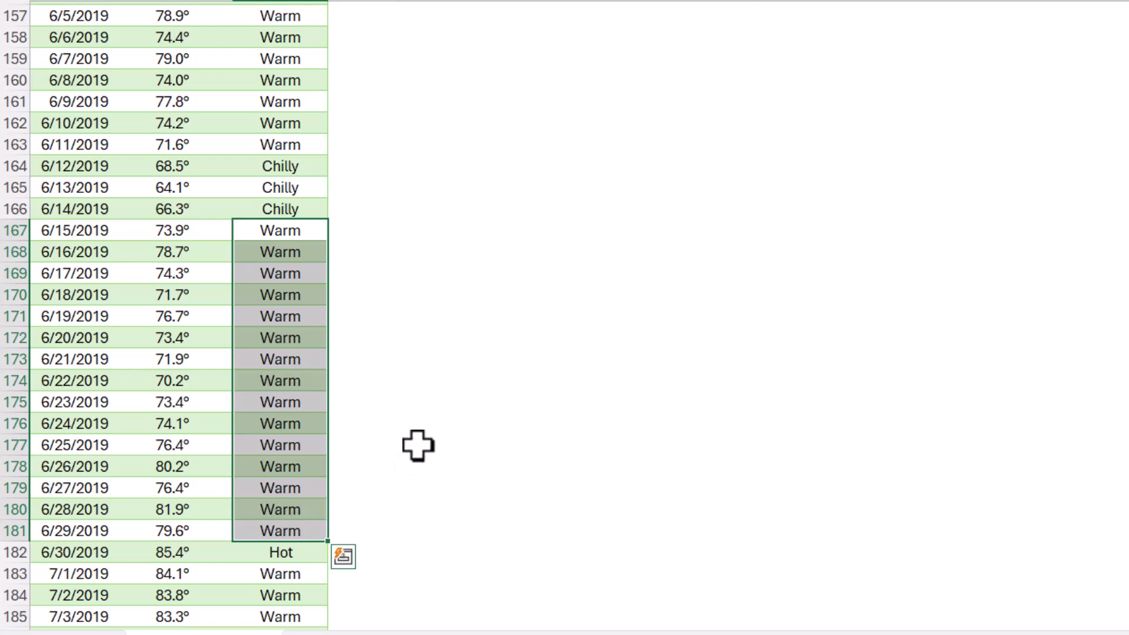
click(280, 553)
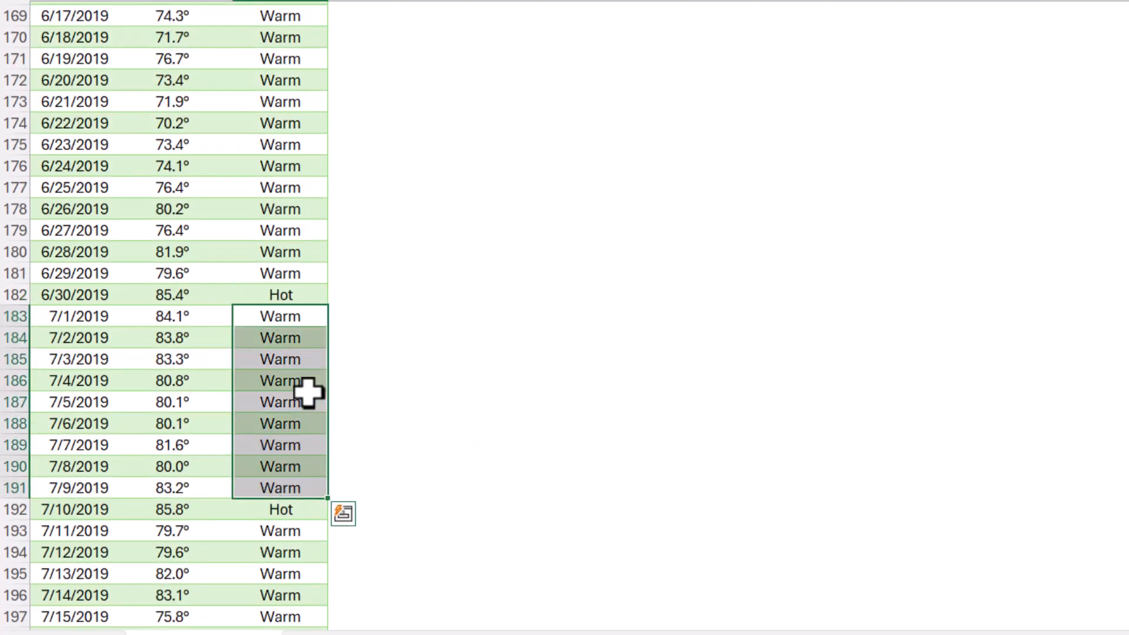
scroll(up, 3)
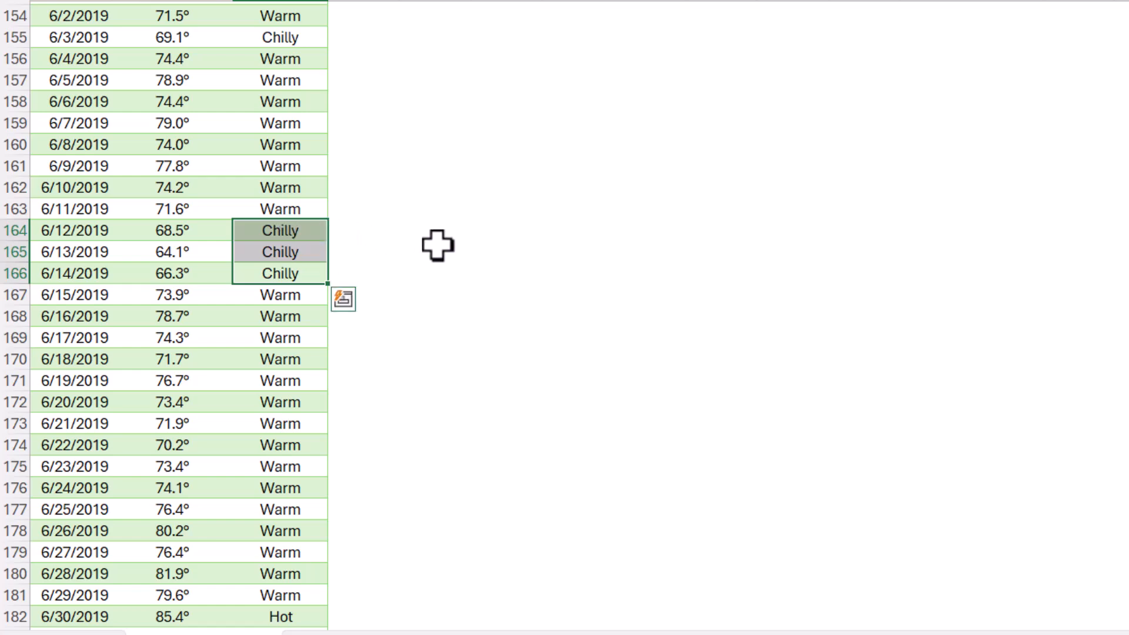
scroll(up, 3)
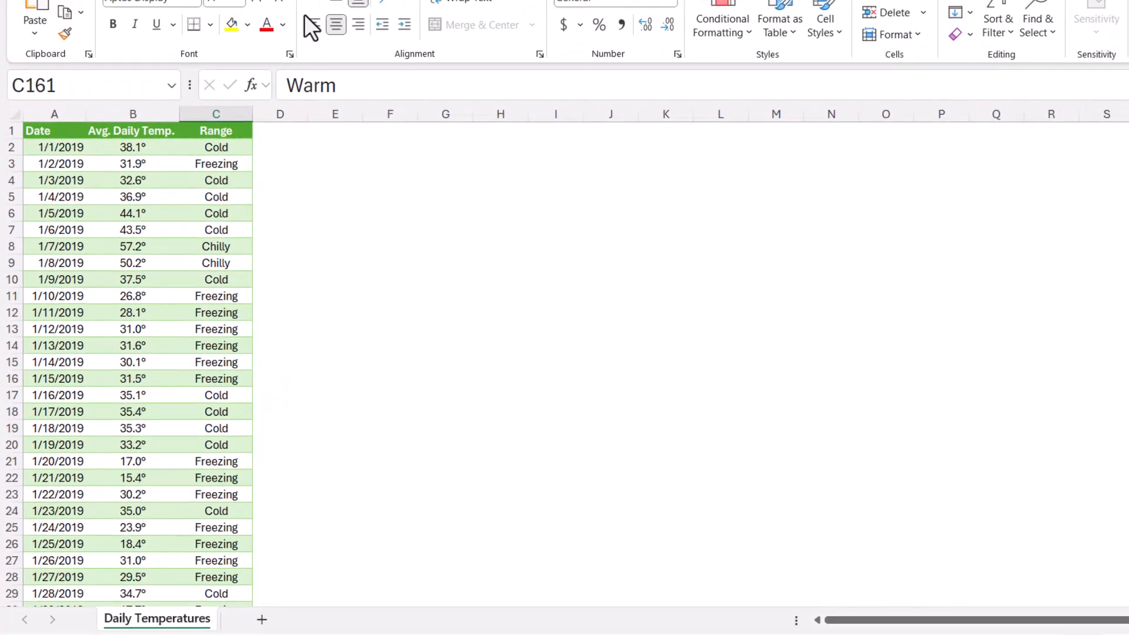
- In Power Query, group DailyTemps by Range with a Count Rows column named Consecutive Days
click(300, 47)
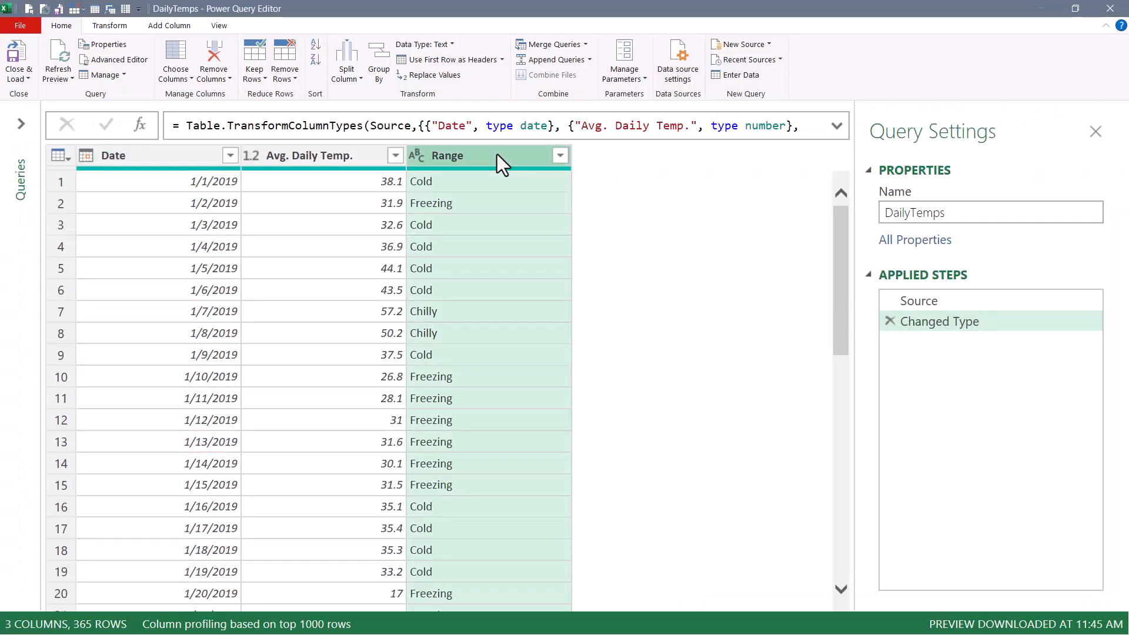
click(378, 60)
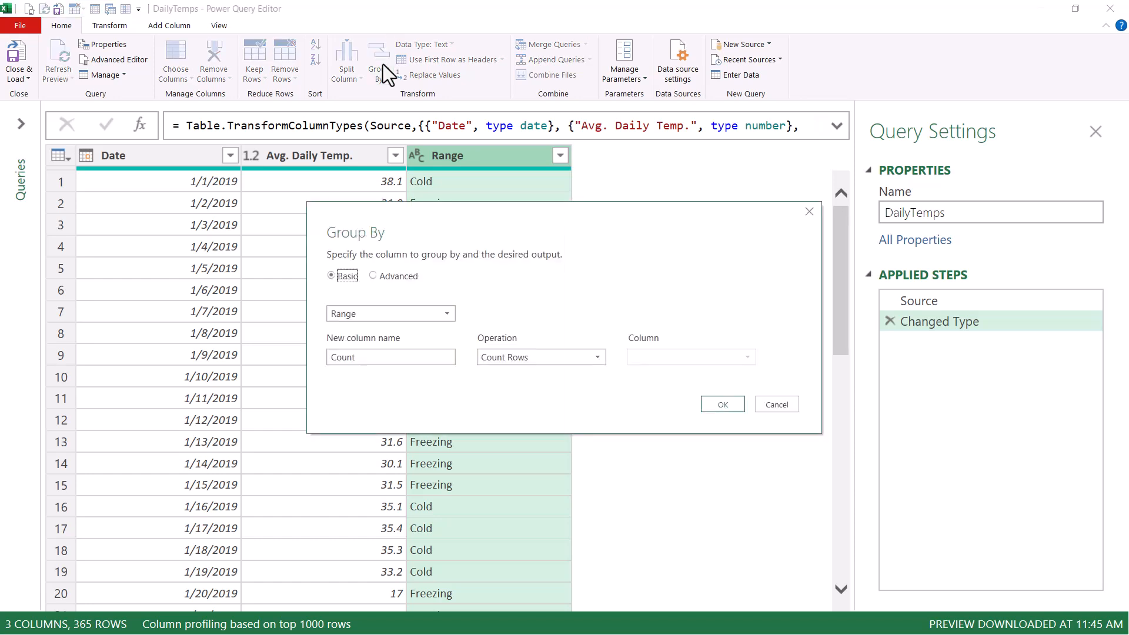
click(390, 356)
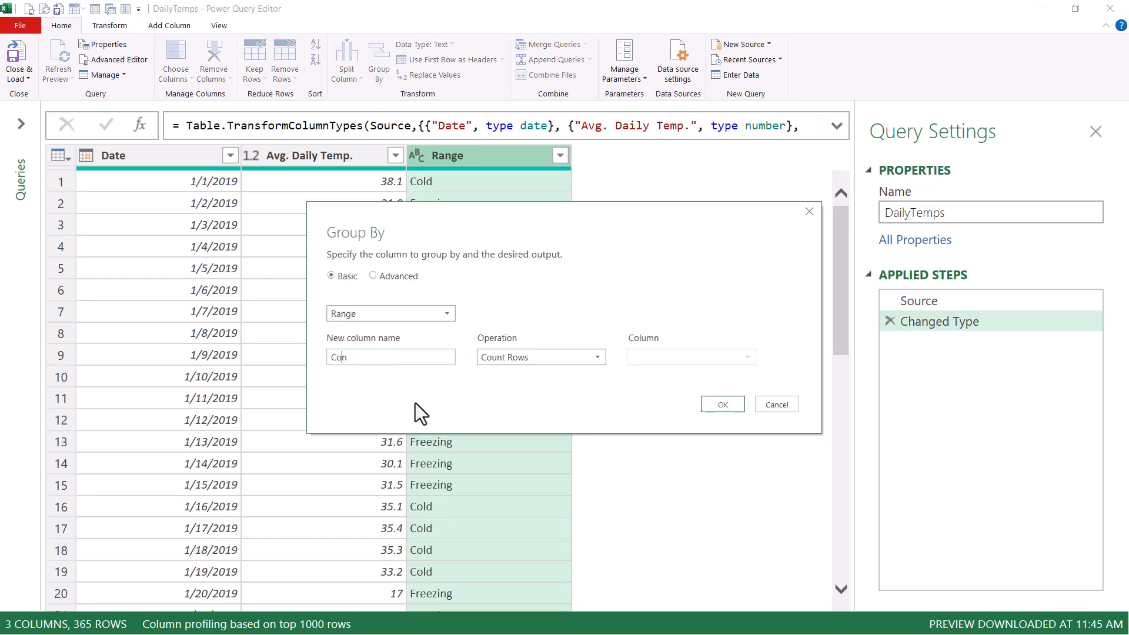
text(Consecutive Days)
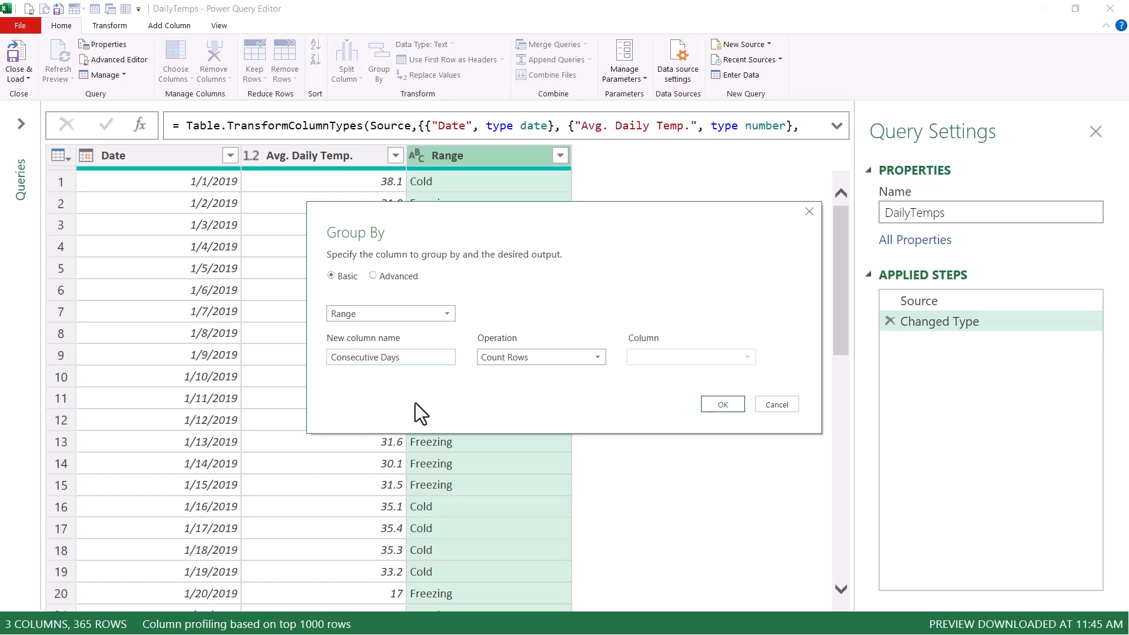
mouse_move(675, 419)
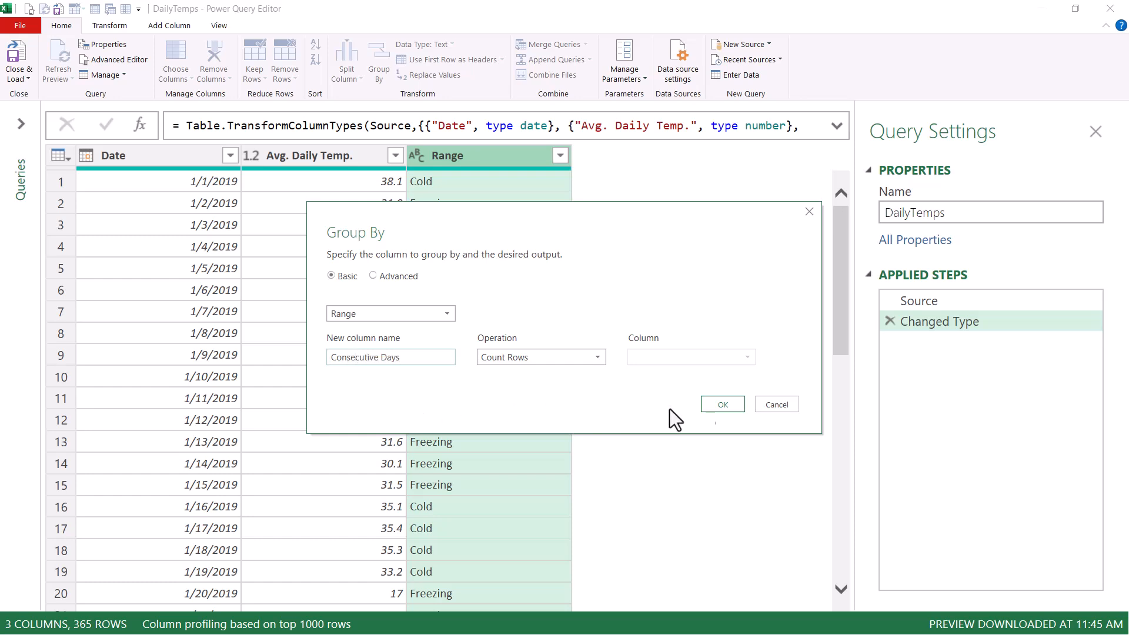
click(721, 403)
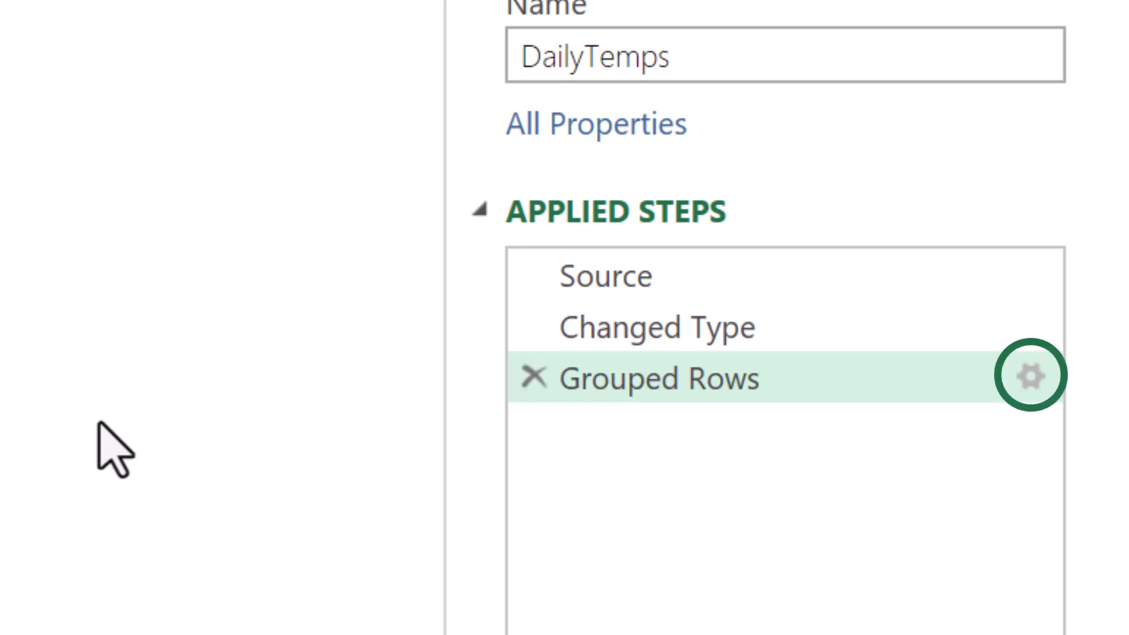
click(1029, 374)
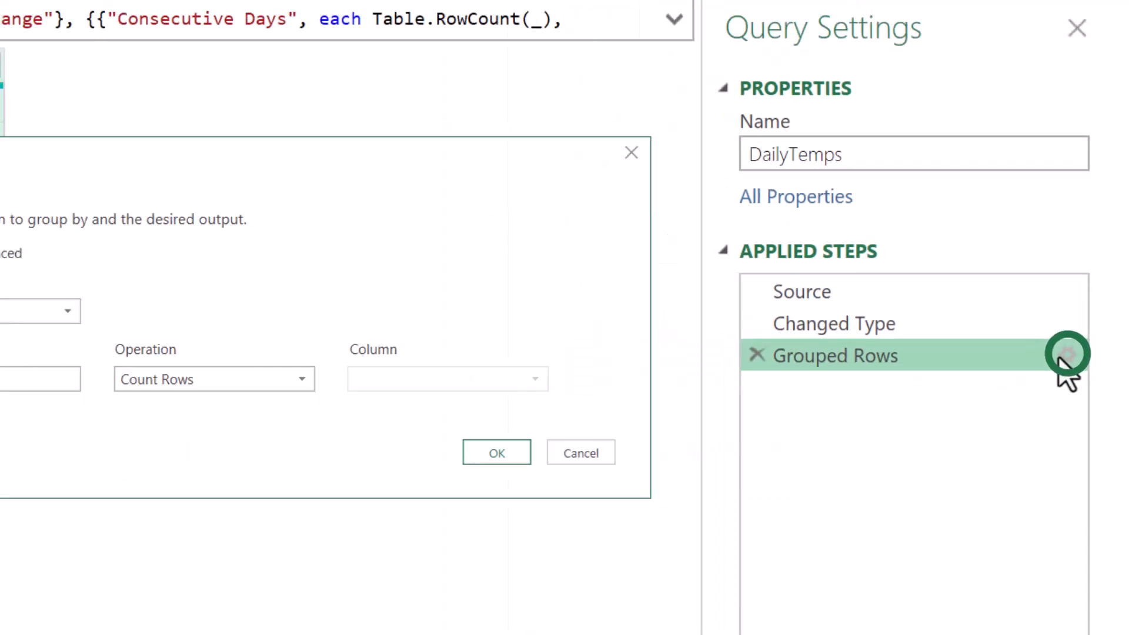
click(1068, 353)
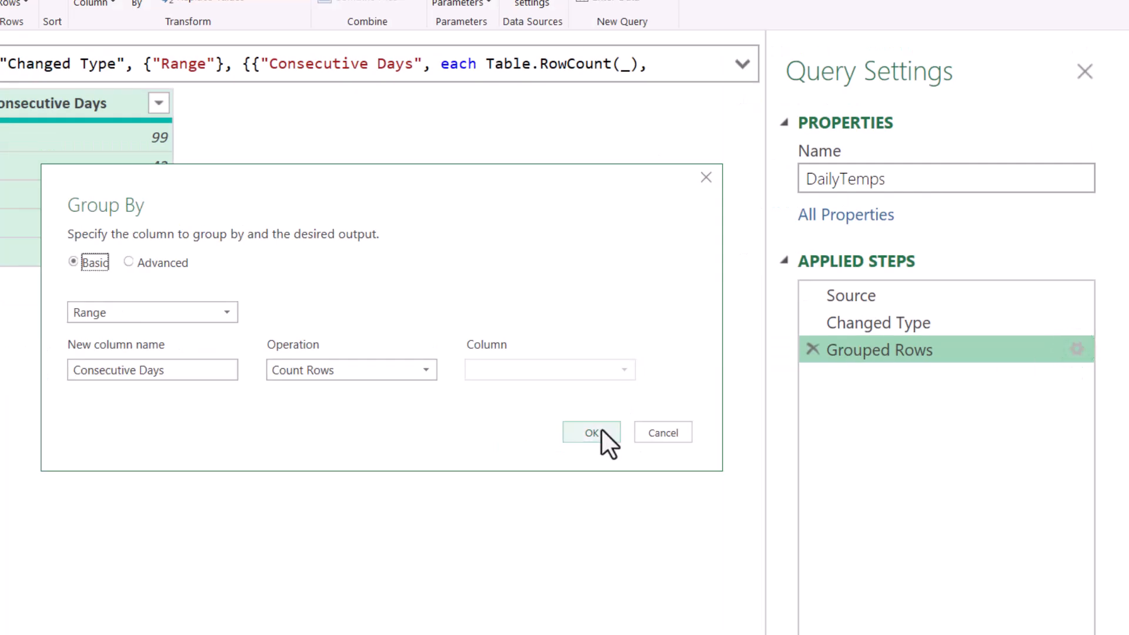
click(591, 431)
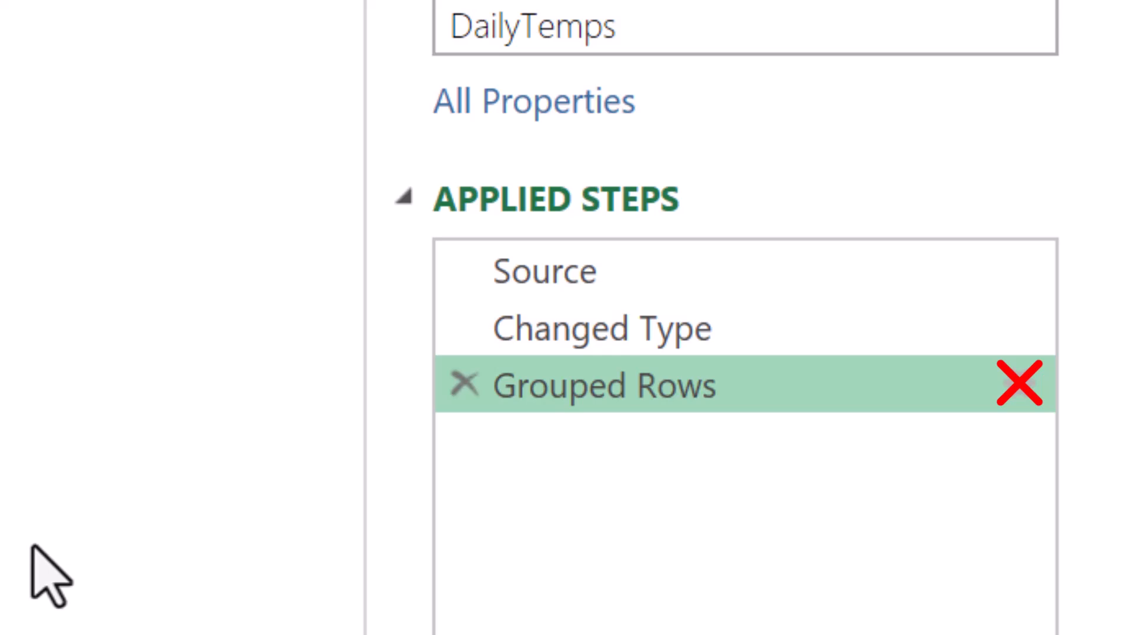
mouse_move(129, 590)
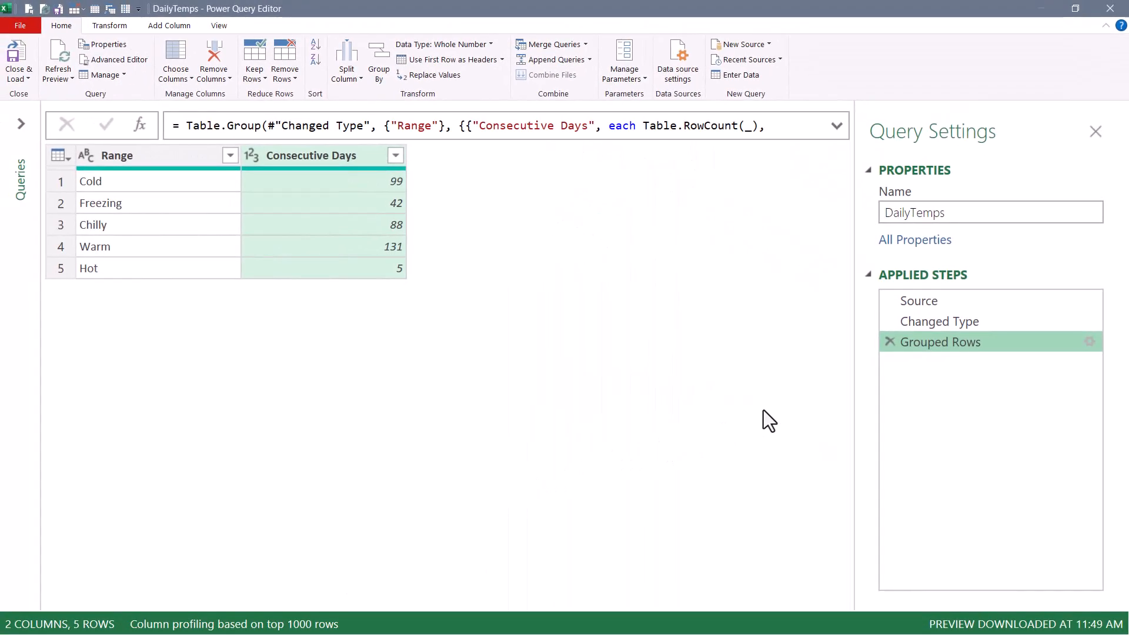
mouse_move(113, 59)
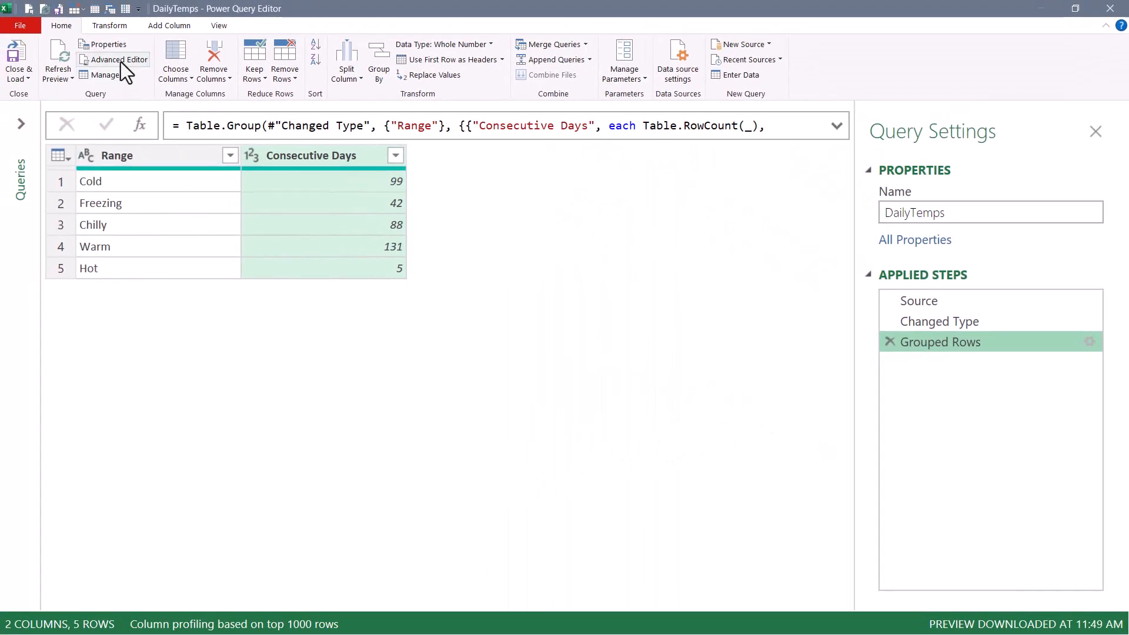
- In Advanced Editor, add GroupKind.Local as the Table.Group grouping kind via IntelliSense
click(118, 60)
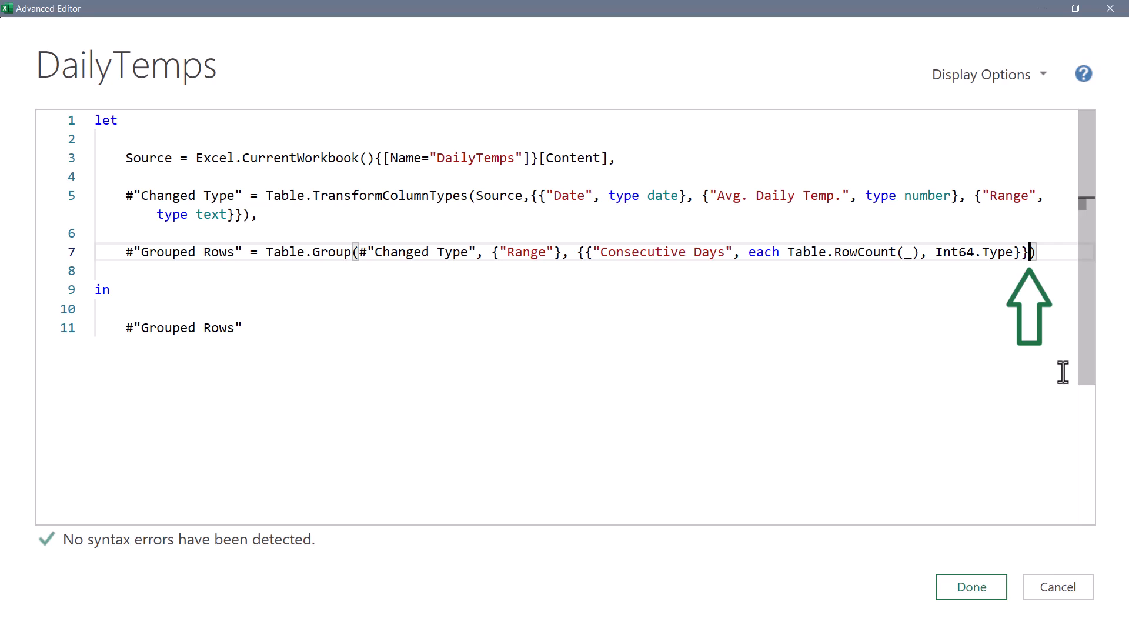
text(,)
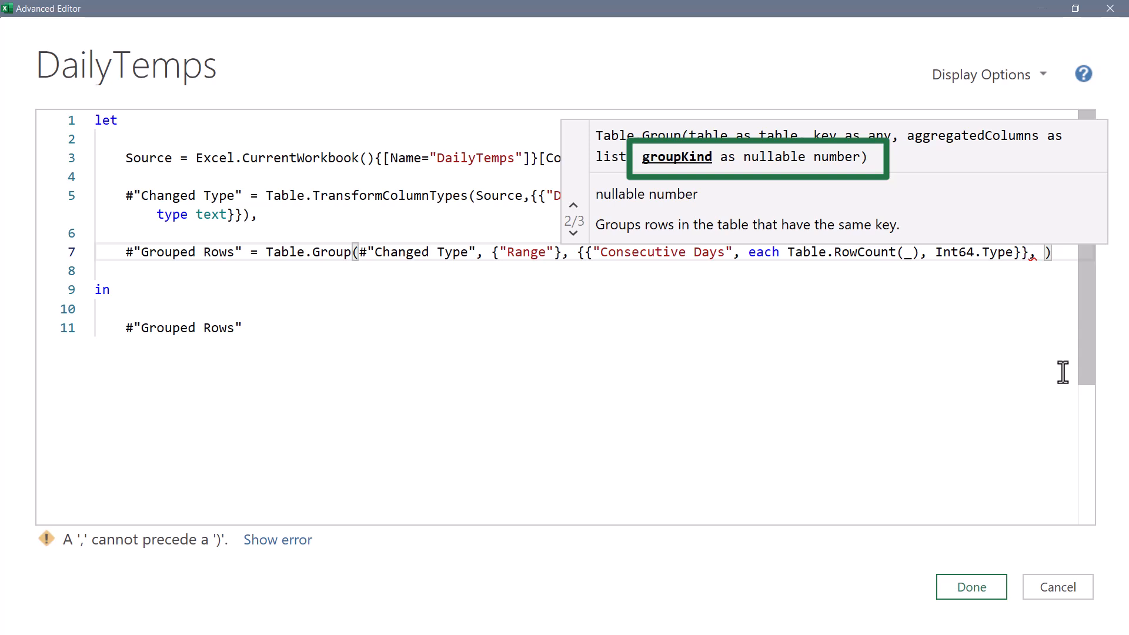
text(g)
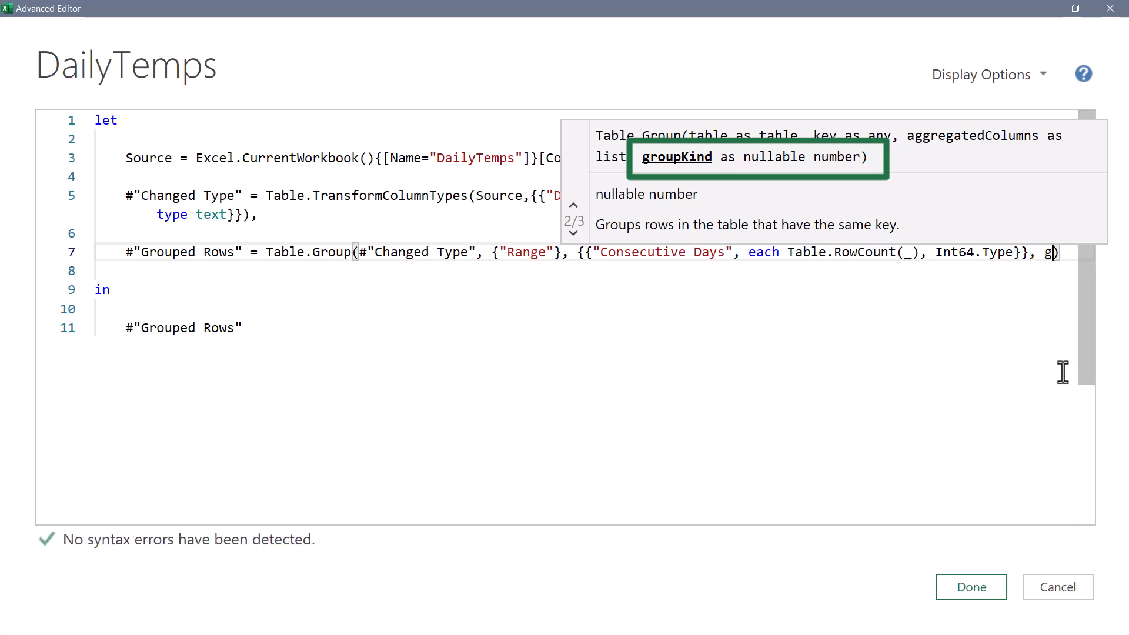
text(R)
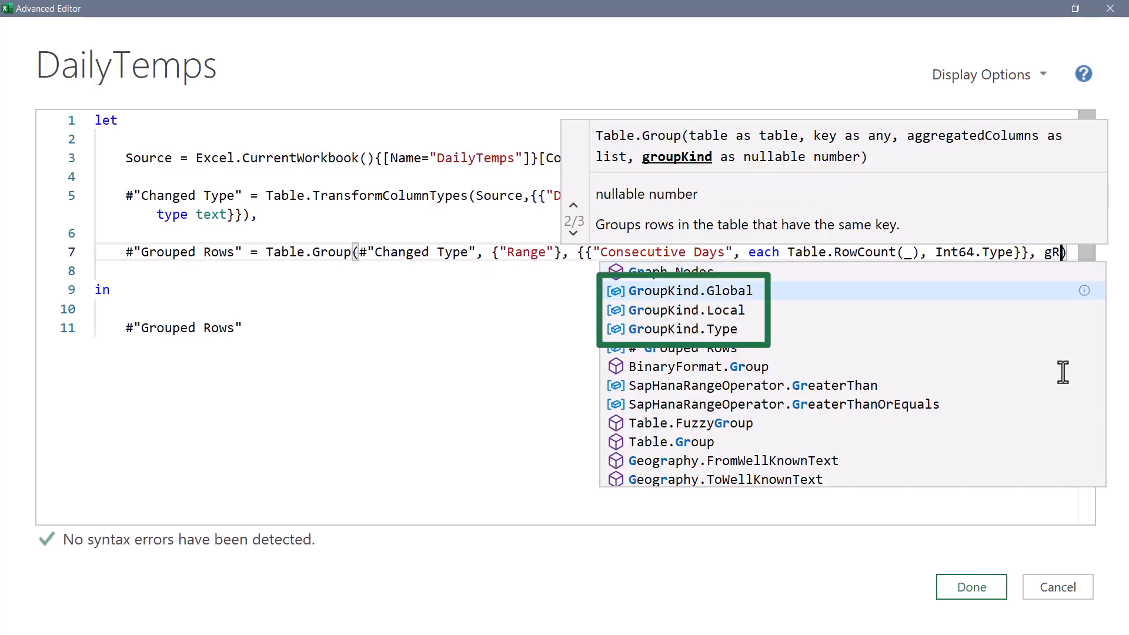
mouse_move(687, 309)
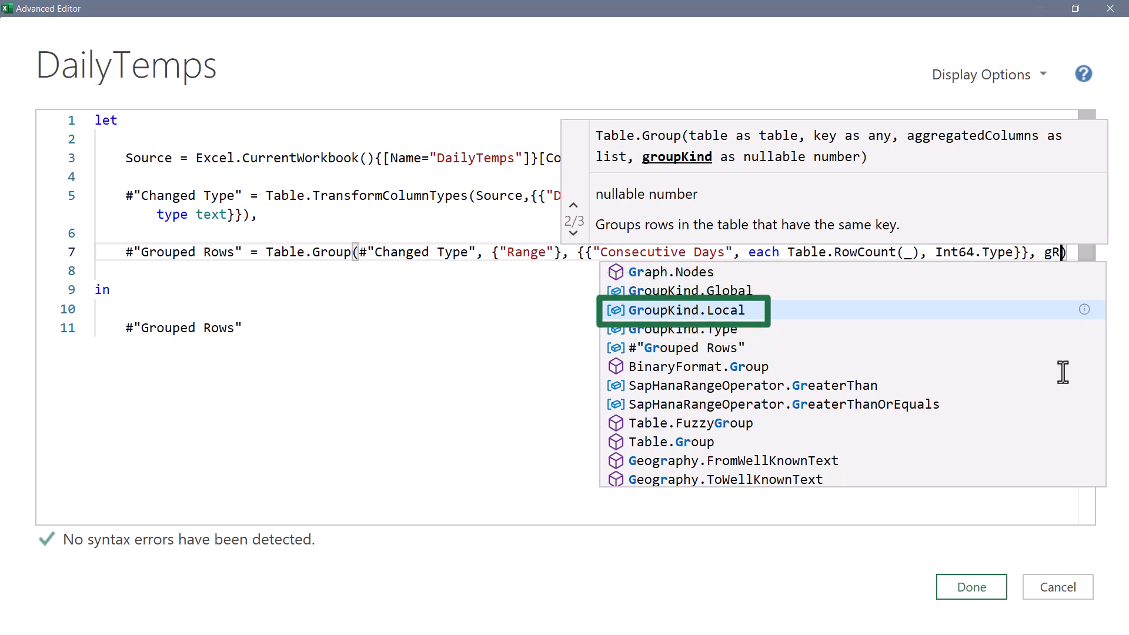
click(970, 587)
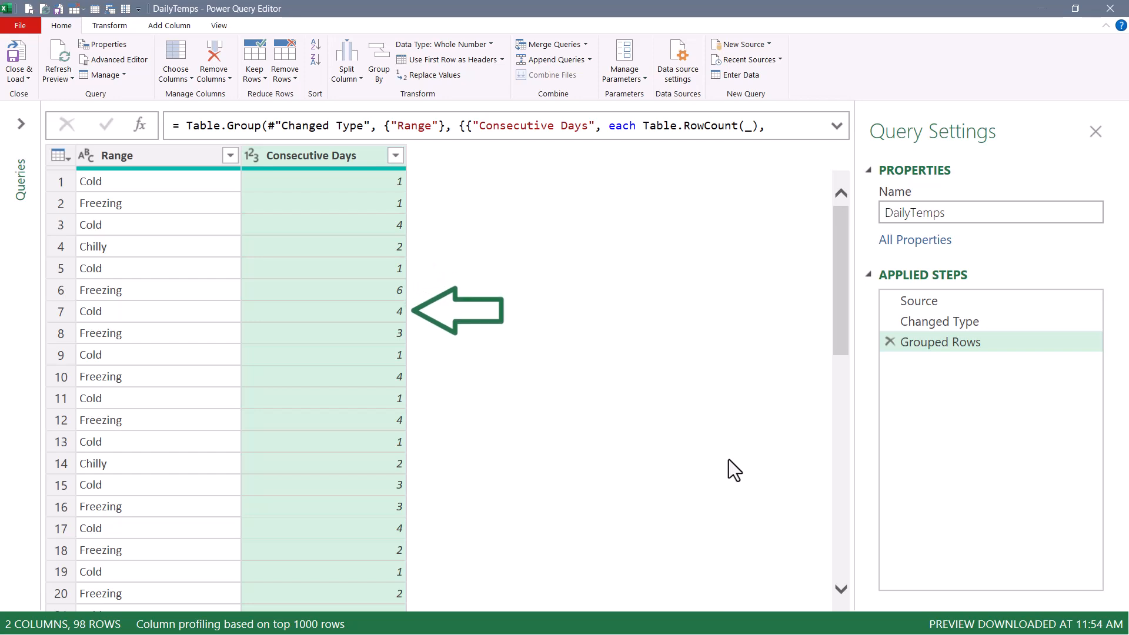
- Delete the GroupKind.Local argument from Table.Group, restoring five Range total rows
scroll(down, 3)
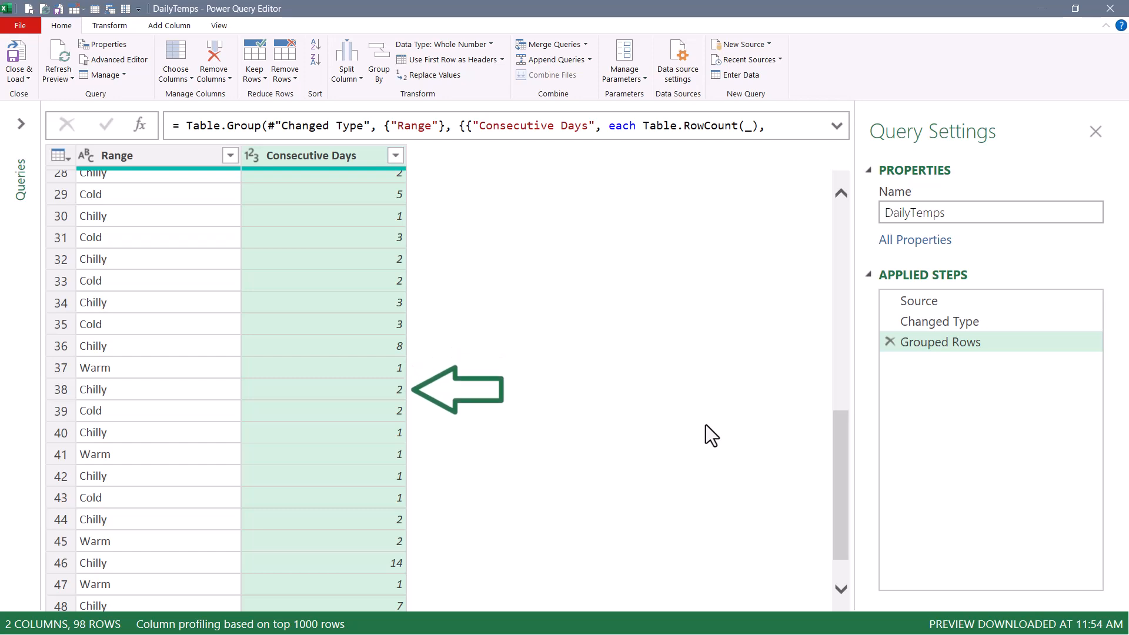
scroll(up, 3)
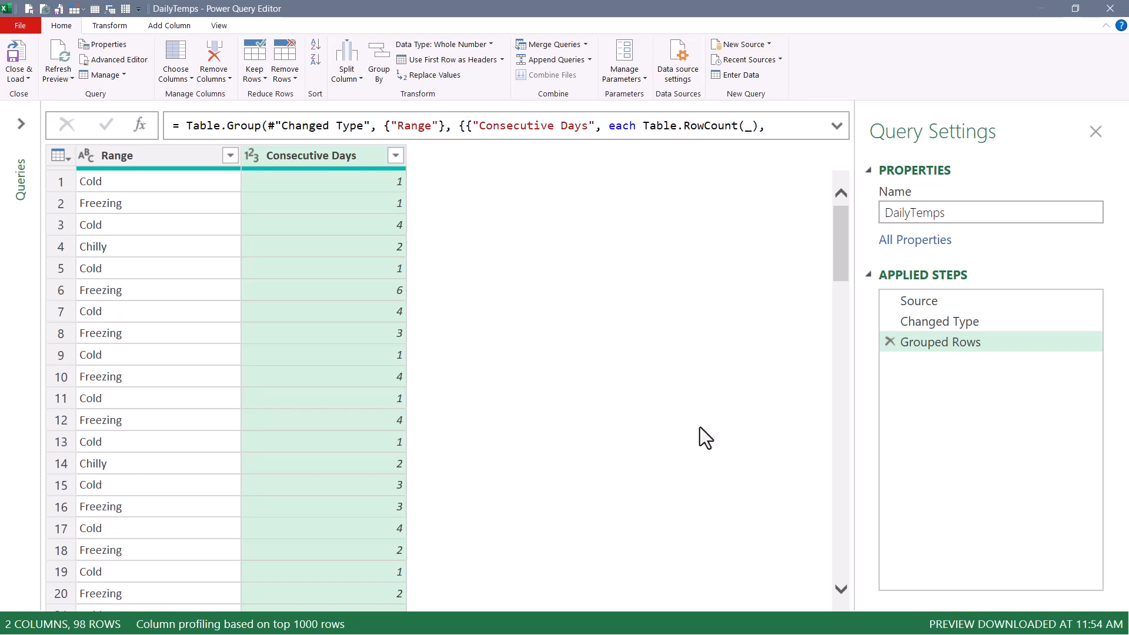
mouse_move(1031, 370)
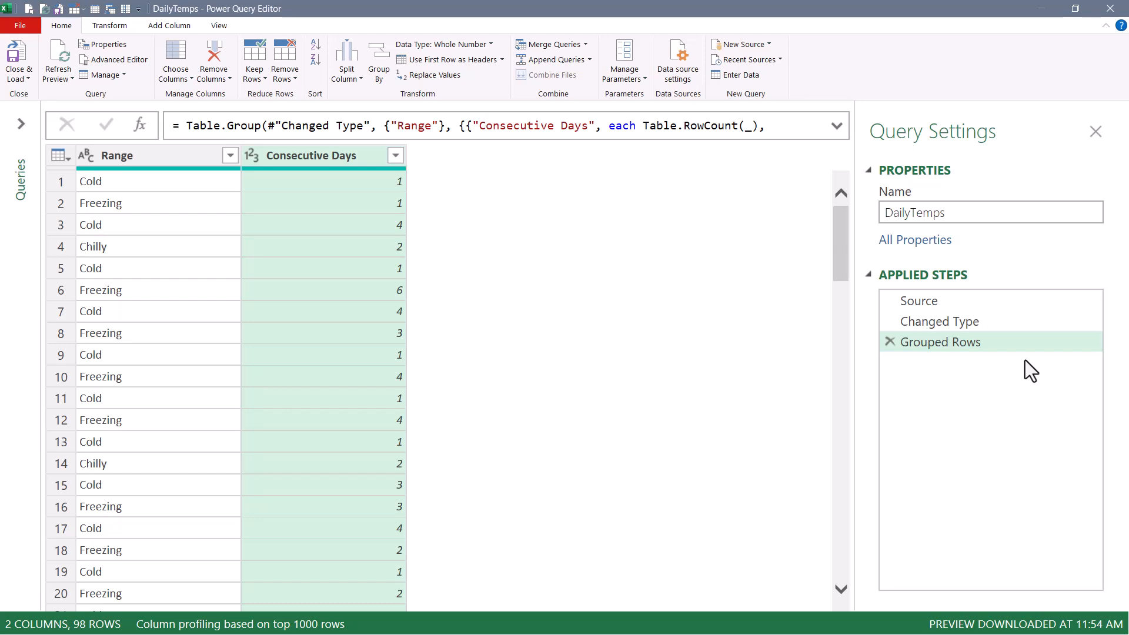
mouse_move(1062, 407)
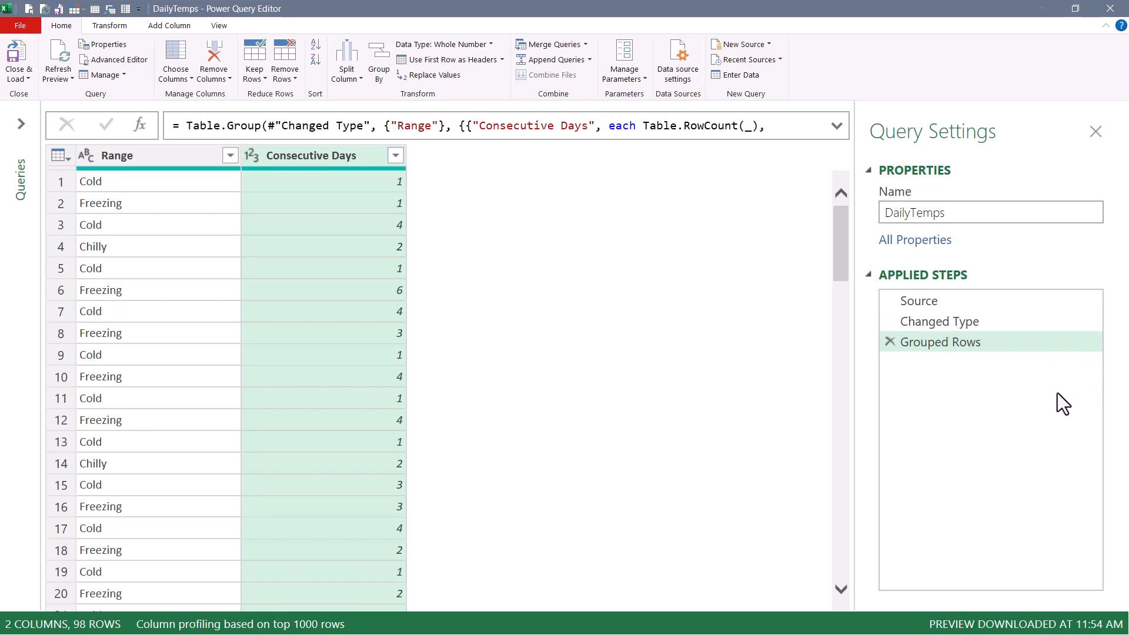
mouse_move(1042, 409)
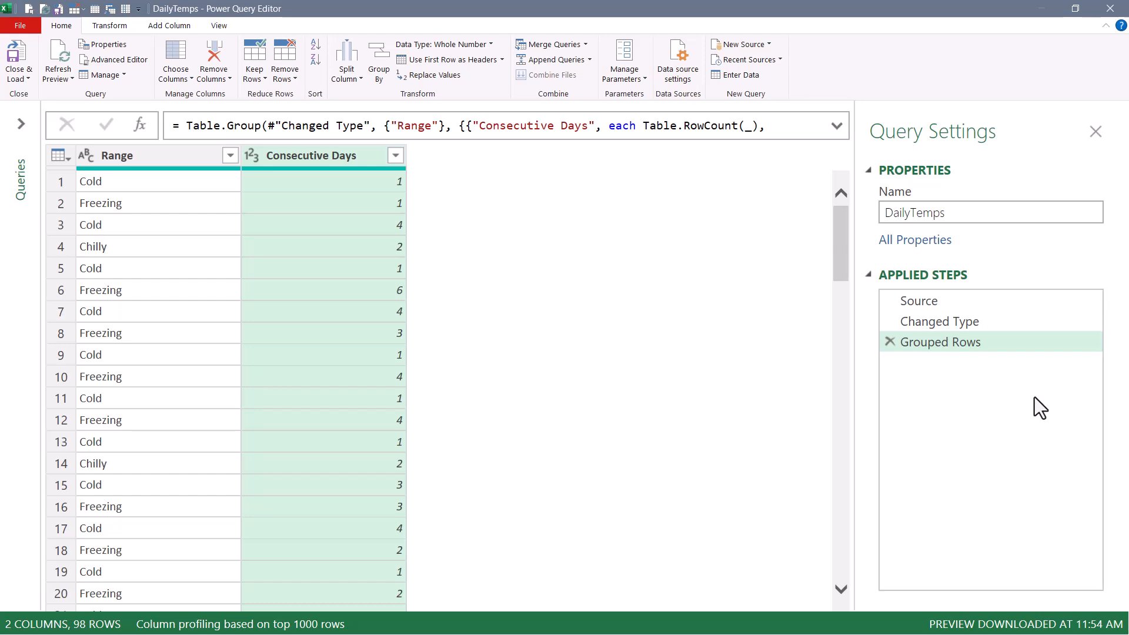
mouse_move(119, 59)
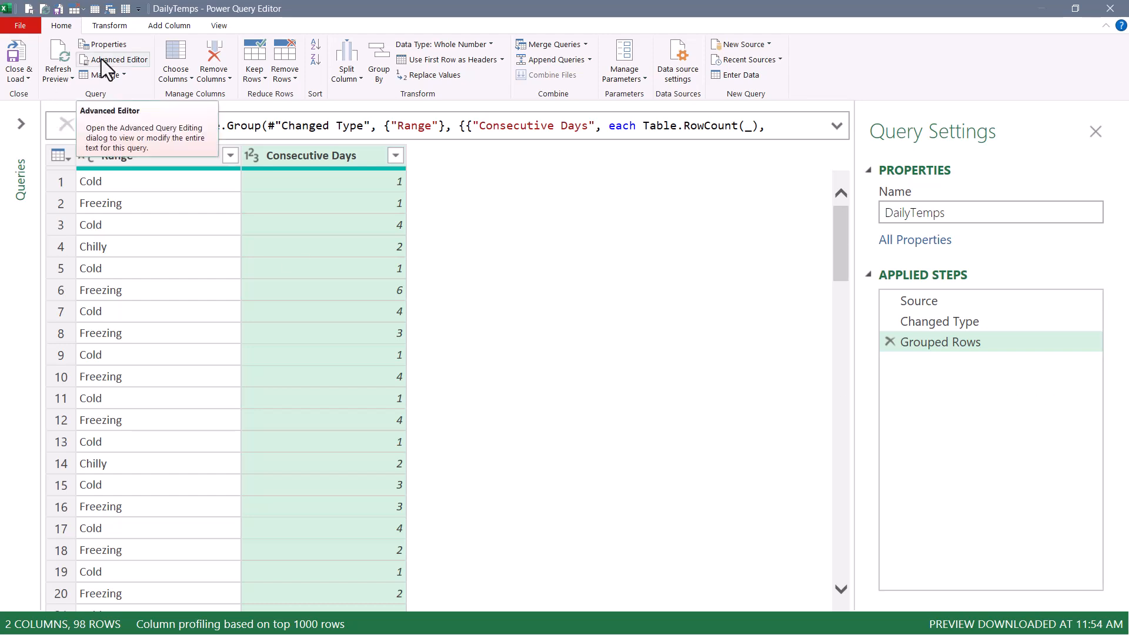
click(119, 58)
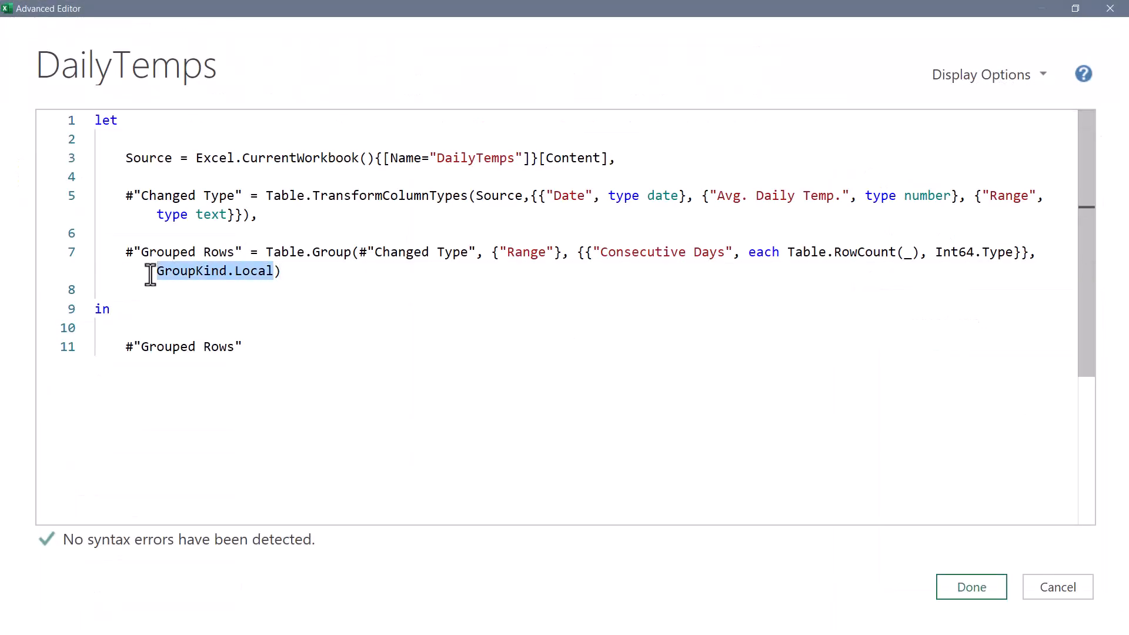
key(Delete)
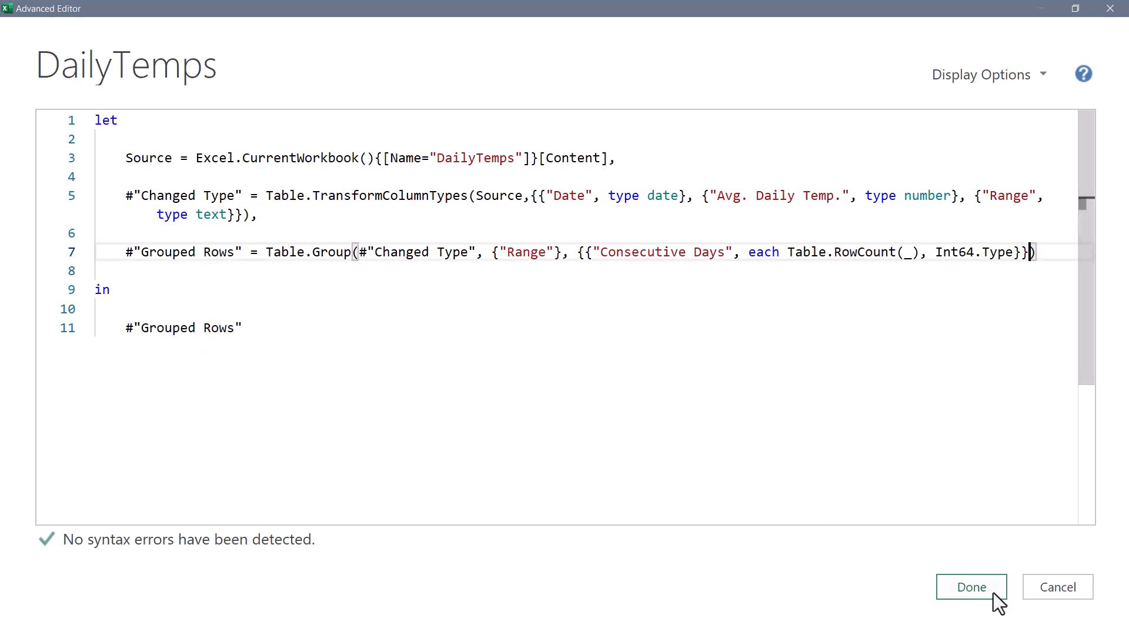
click(971, 587)
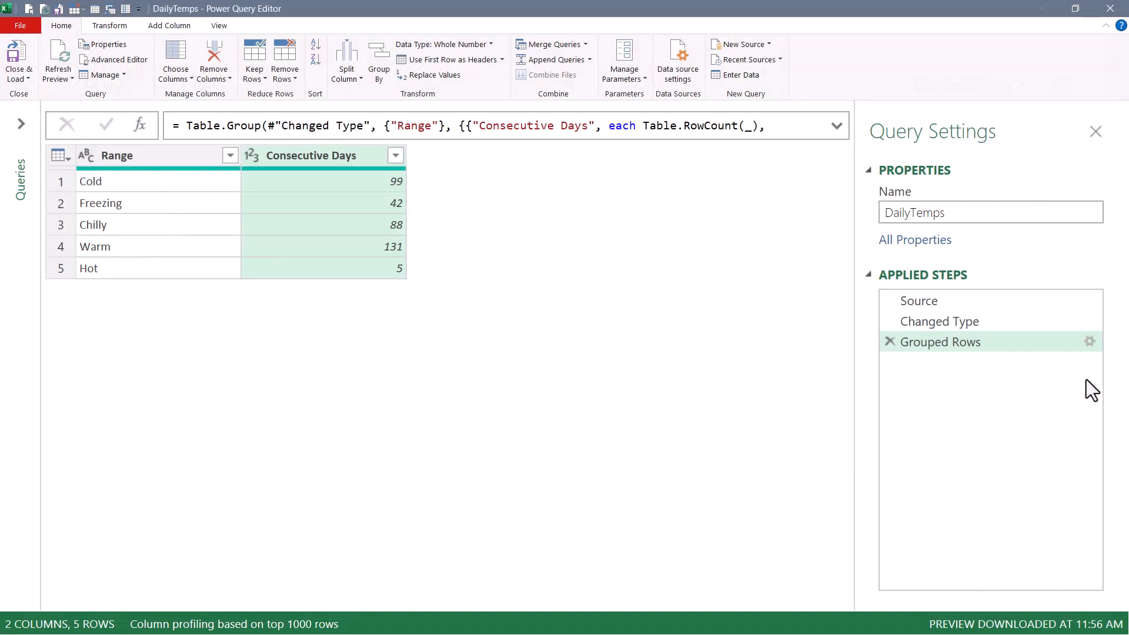
mouse_move(1093, 380)
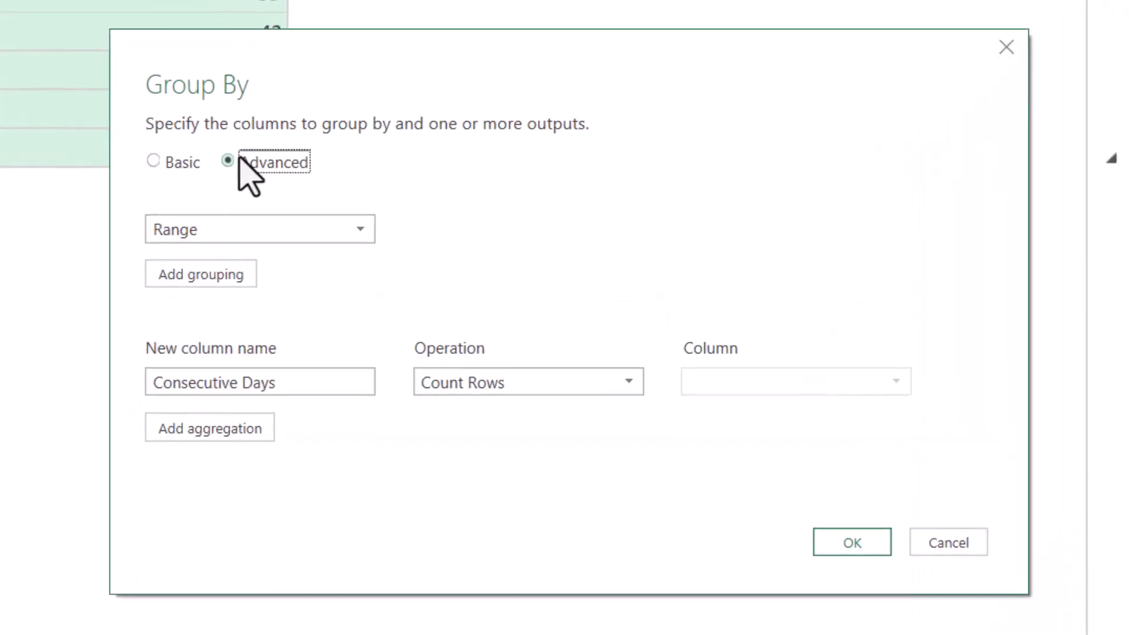
- Add aggregations Start Day = Min of Date and End Day = Max of Date to Grouped Rows
click(209, 427)
text(Start Day)
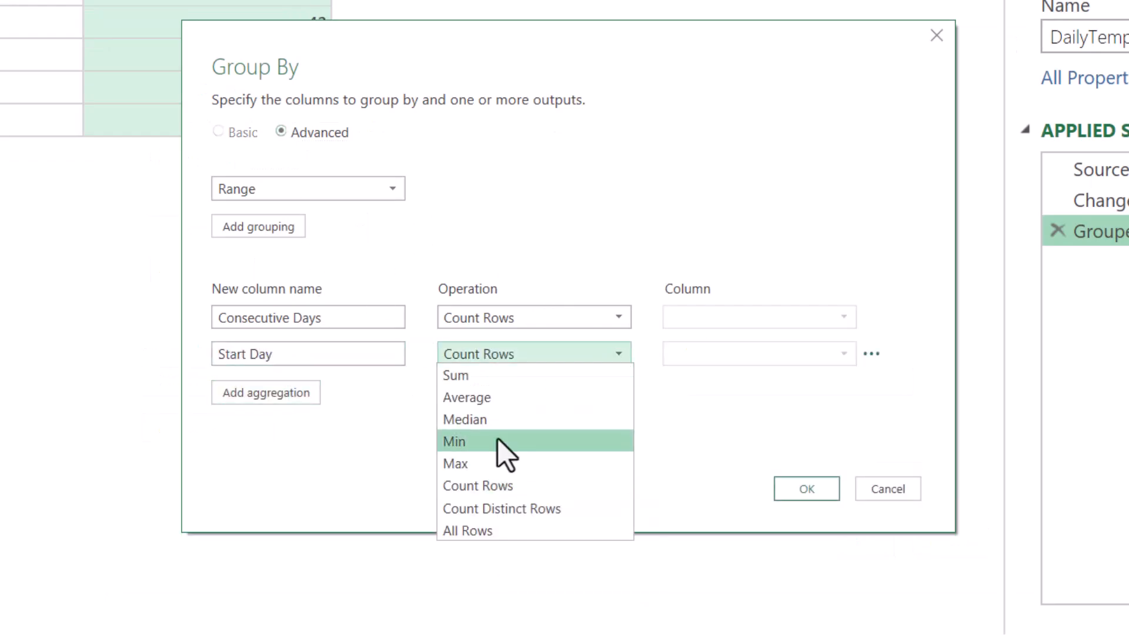
click(454, 441)
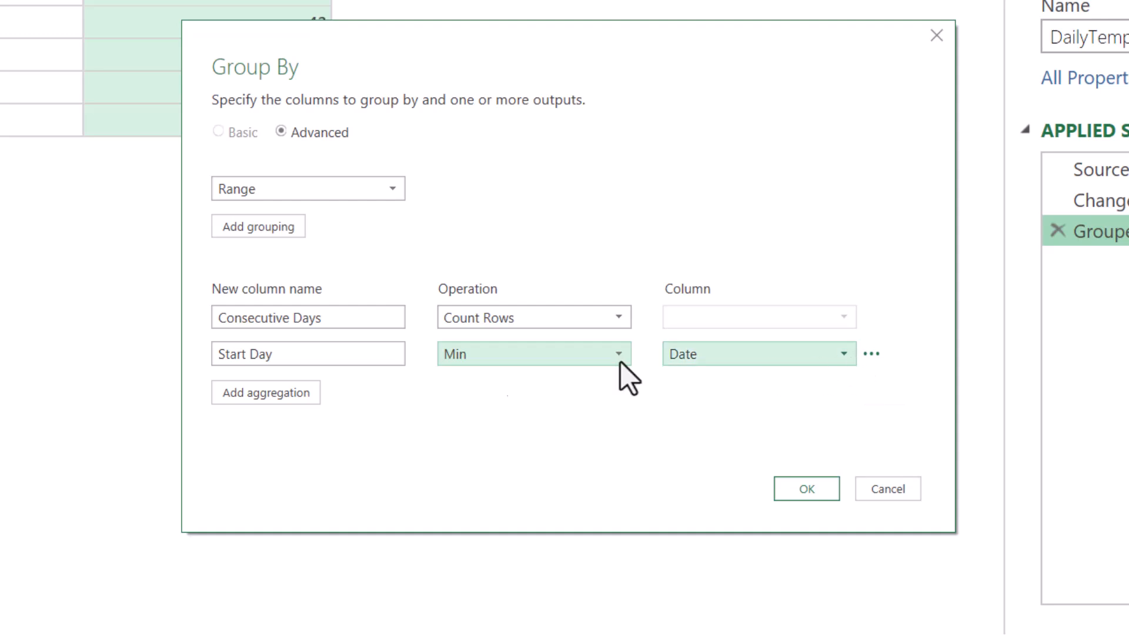
click(265, 393)
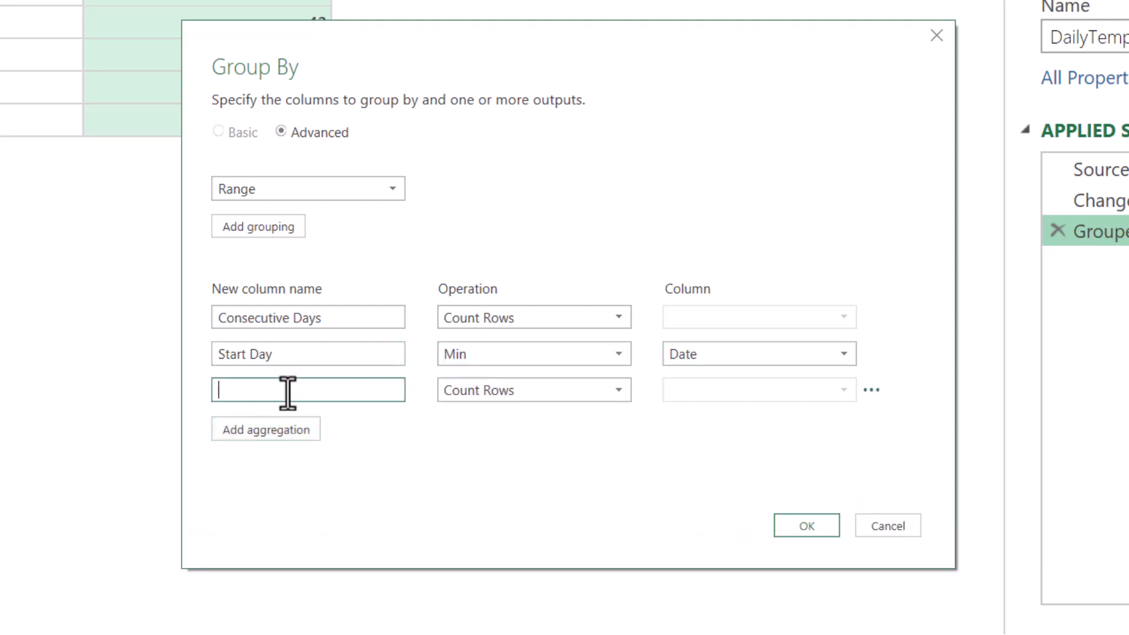
text(End Day)
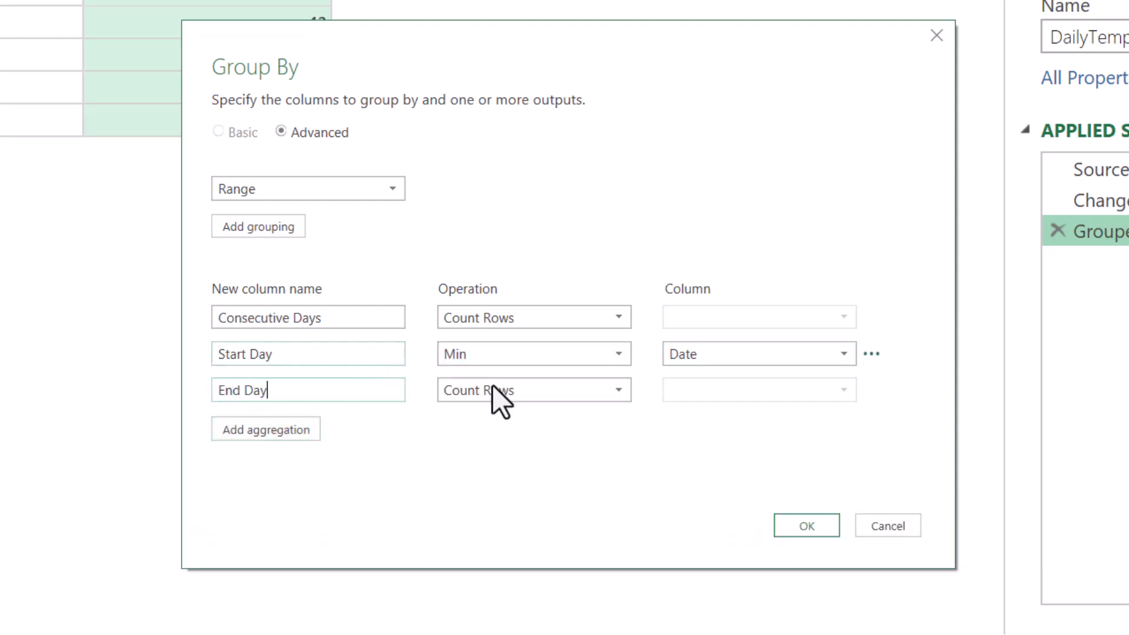
click(533, 389)
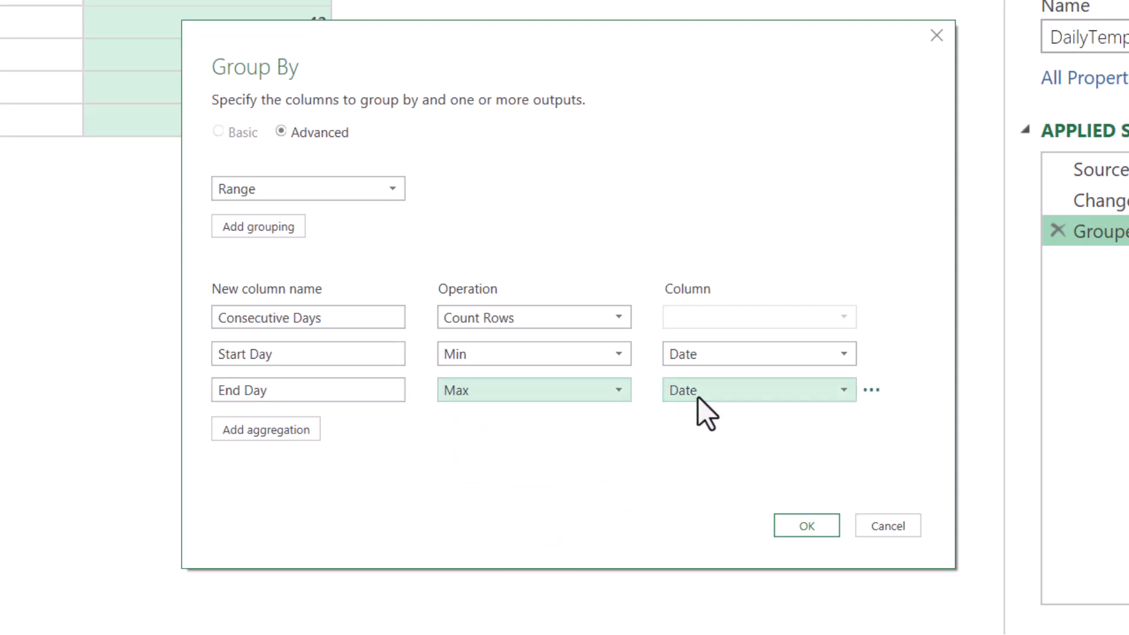
click(806, 524)
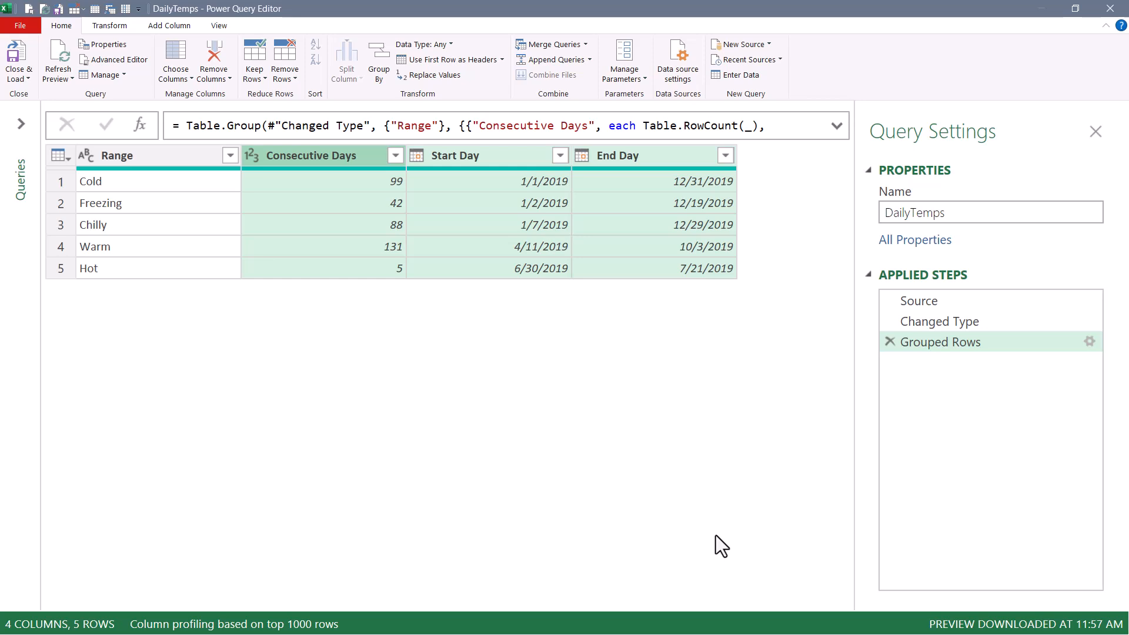
mouse_move(120, 58)
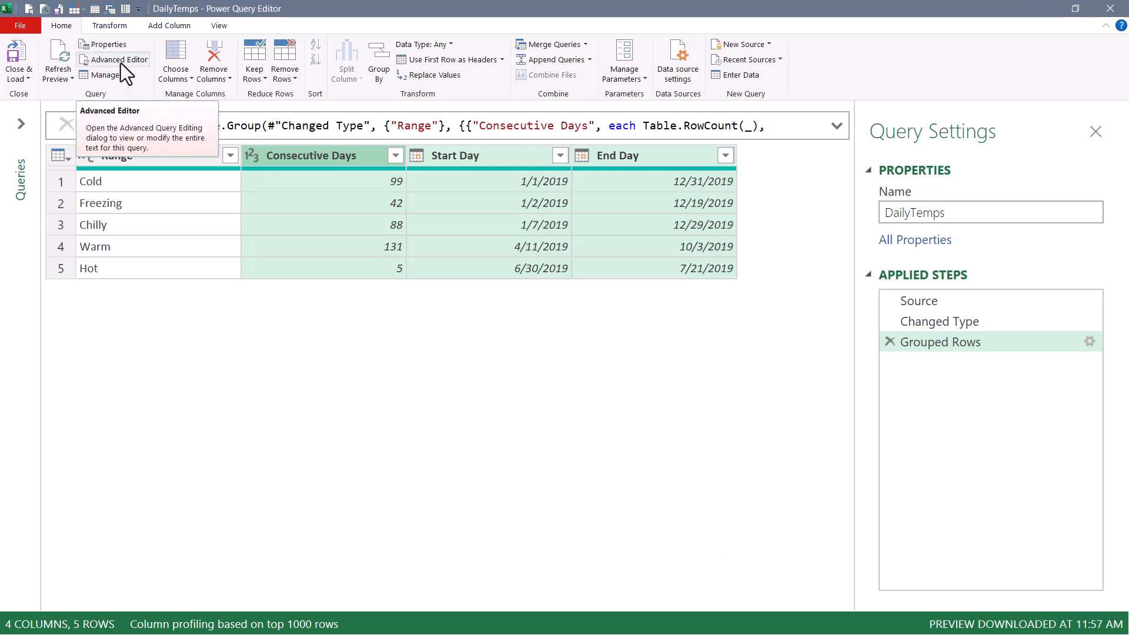
- Append ', GroupKind.Local' to Table.Group in Advanced Editor, yielding 98 consecutive runs
click(113, 59)
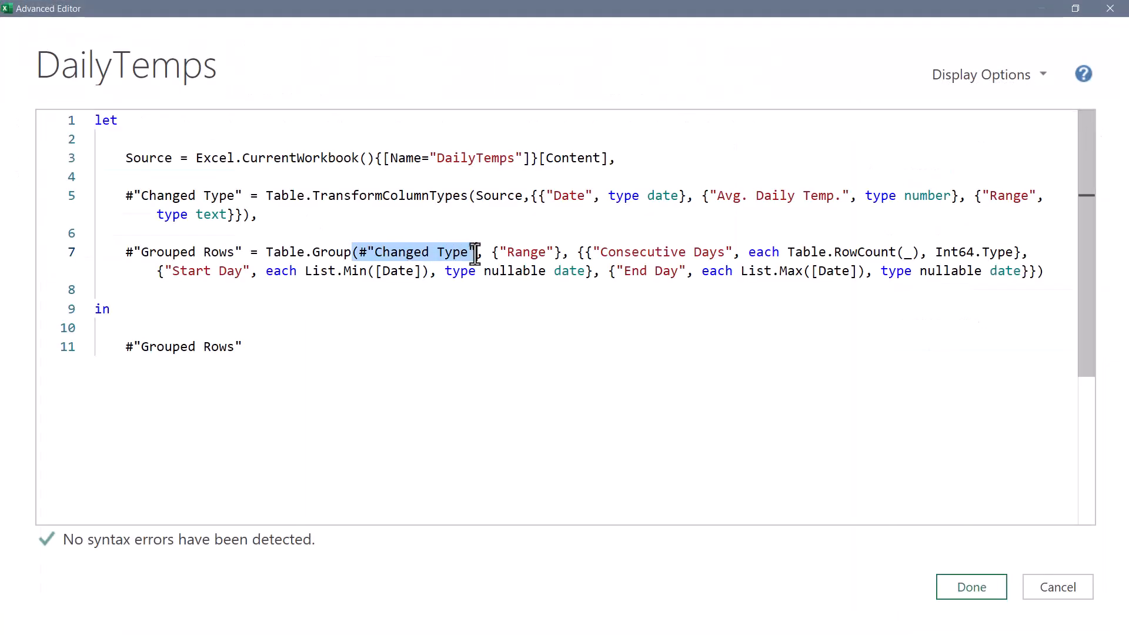
click(515, 252)
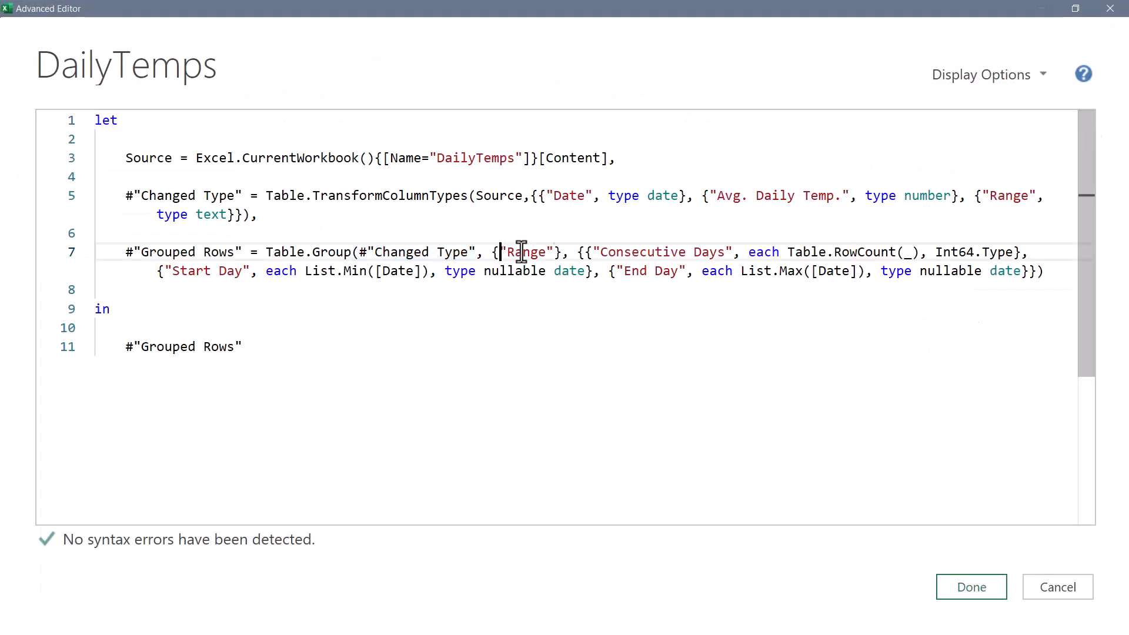
double_click(529, 252)
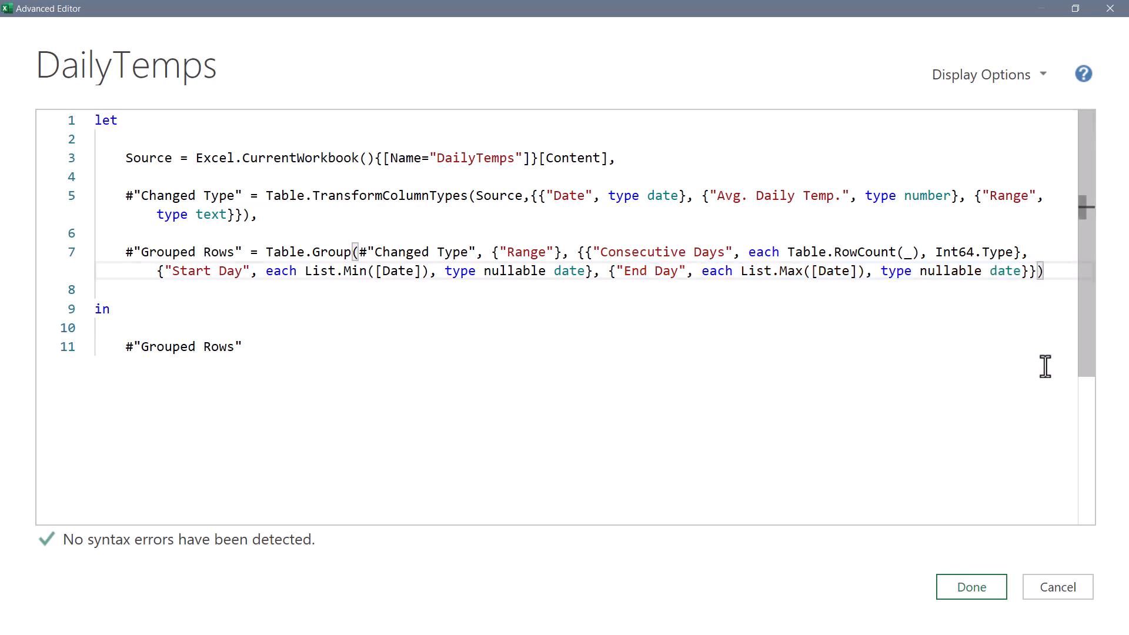
text(,)
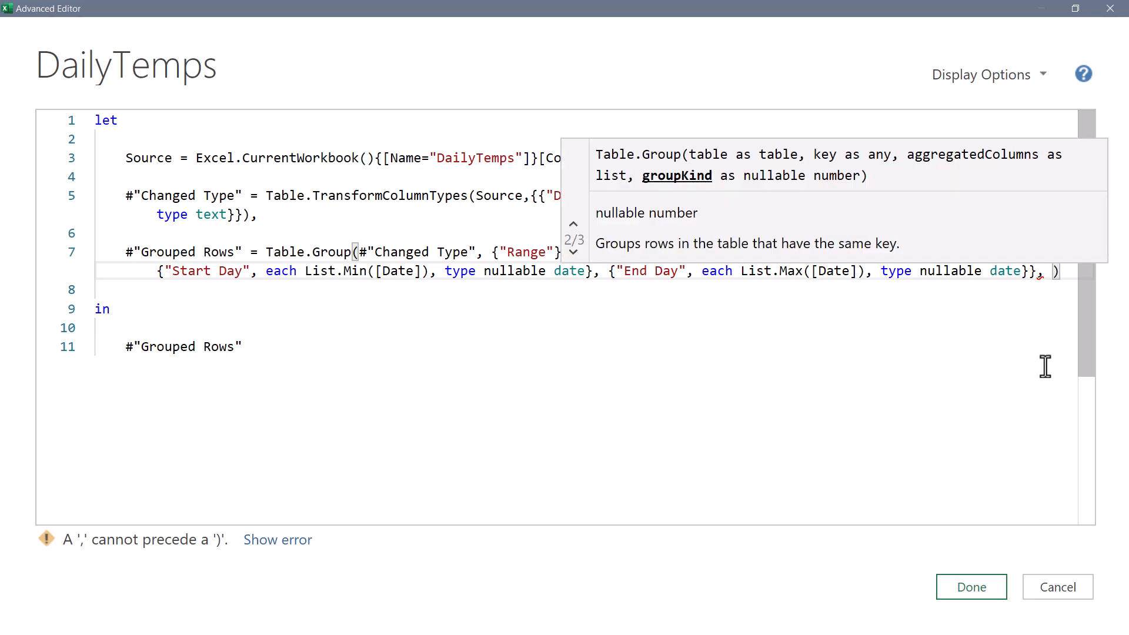
text(gr)
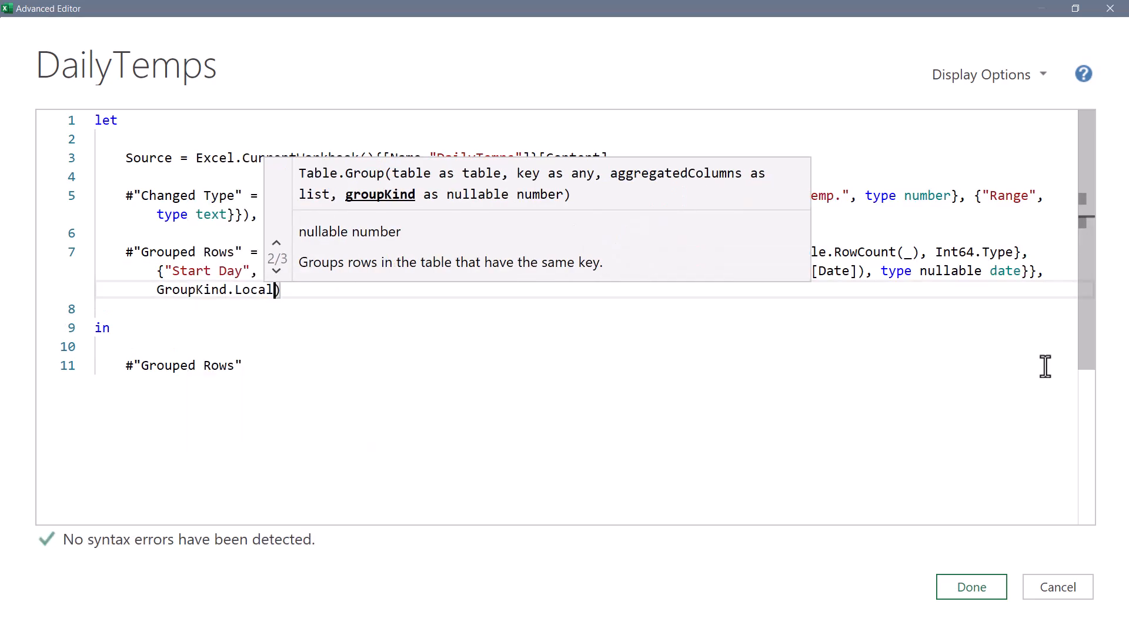
click(971, 586)
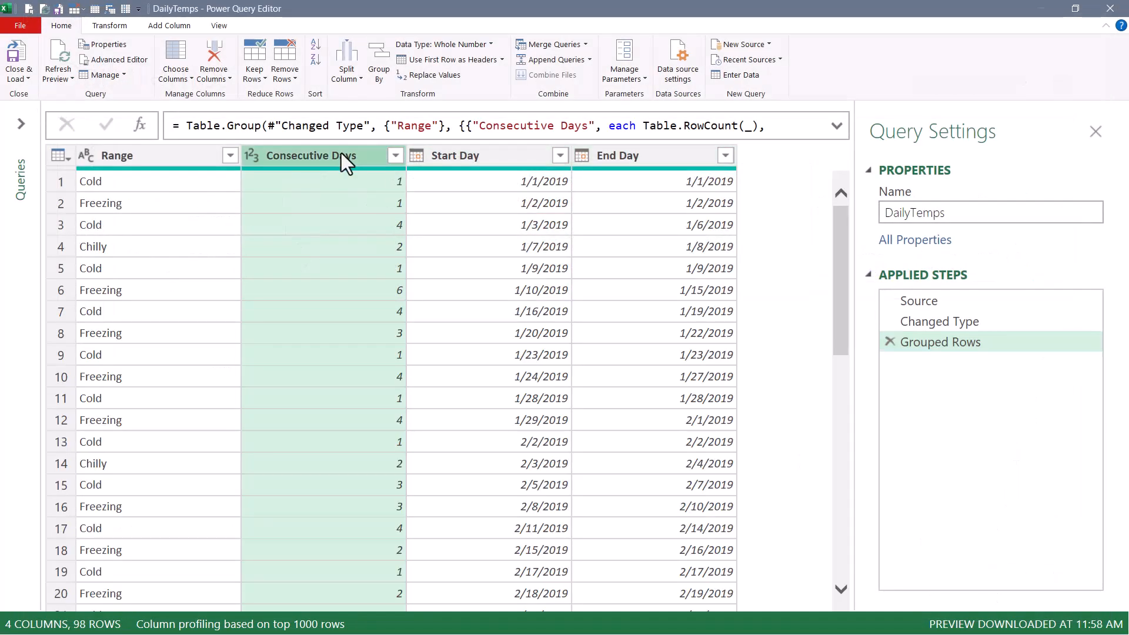
mouse_move(357, 305)
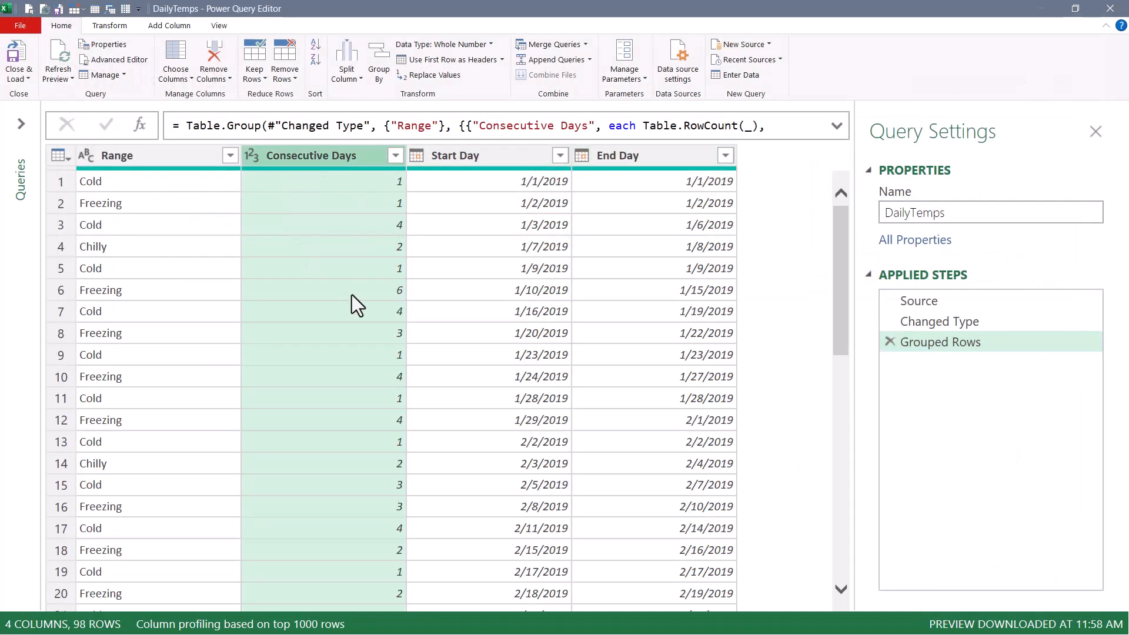
click(324, 289)
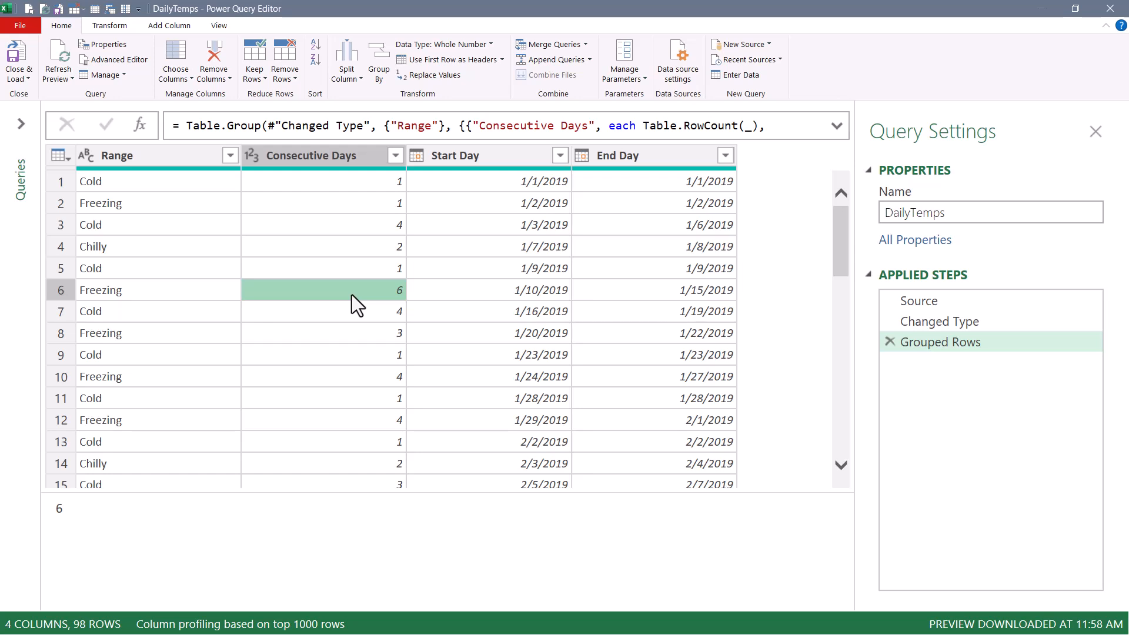
mouse_move(485, 300)
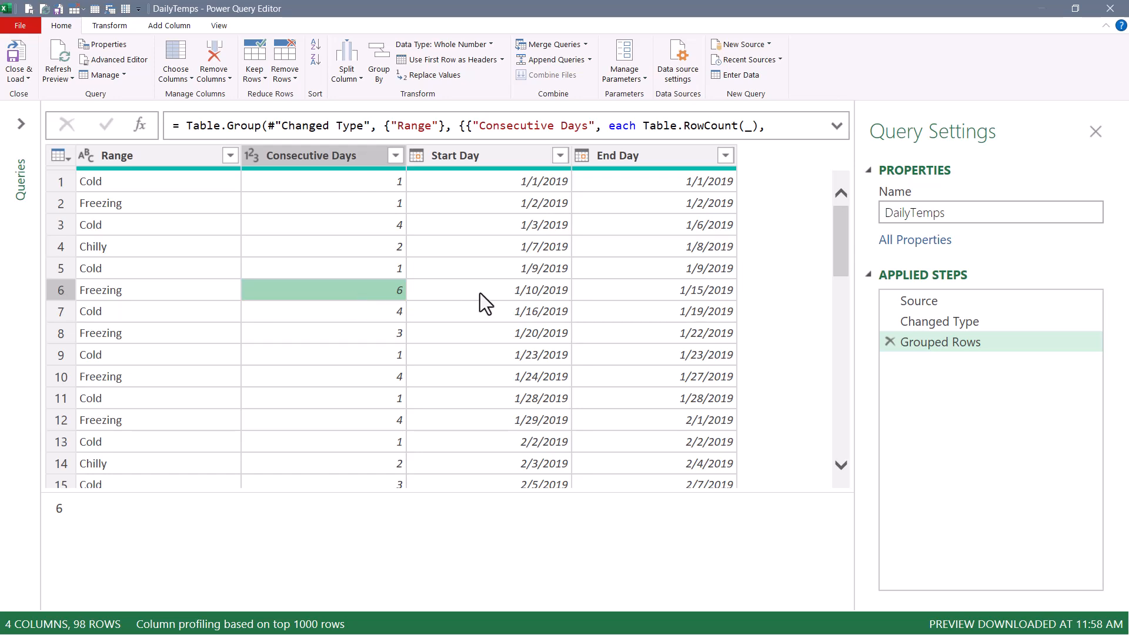
click(653, 290)
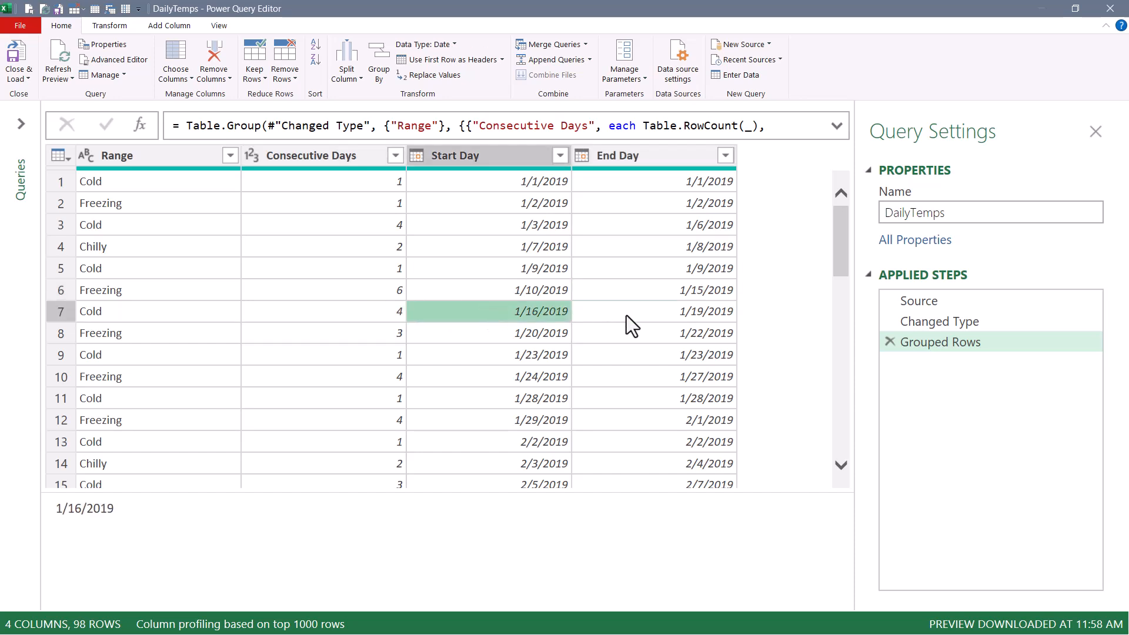
scroll(down, 3)
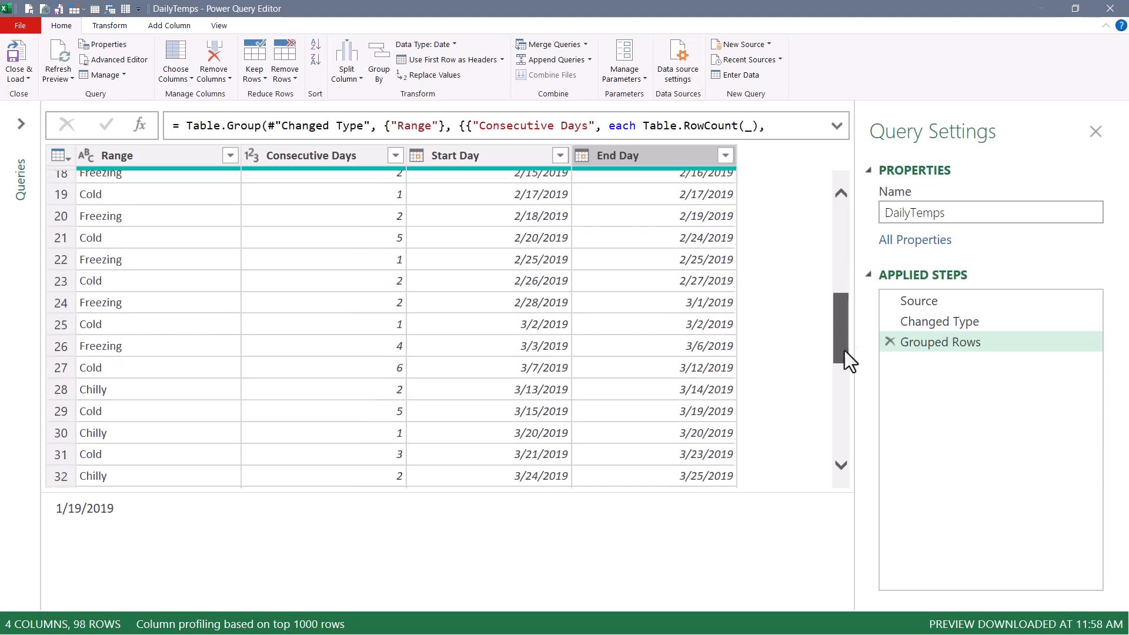
click(353, 406)
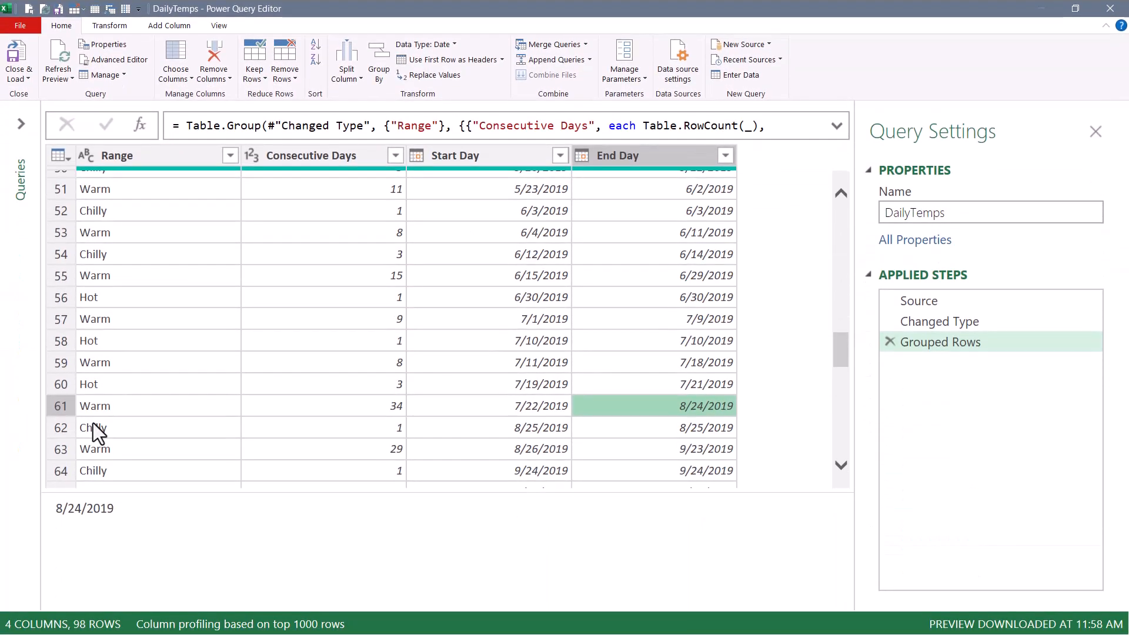
mouse_move(322, 284)
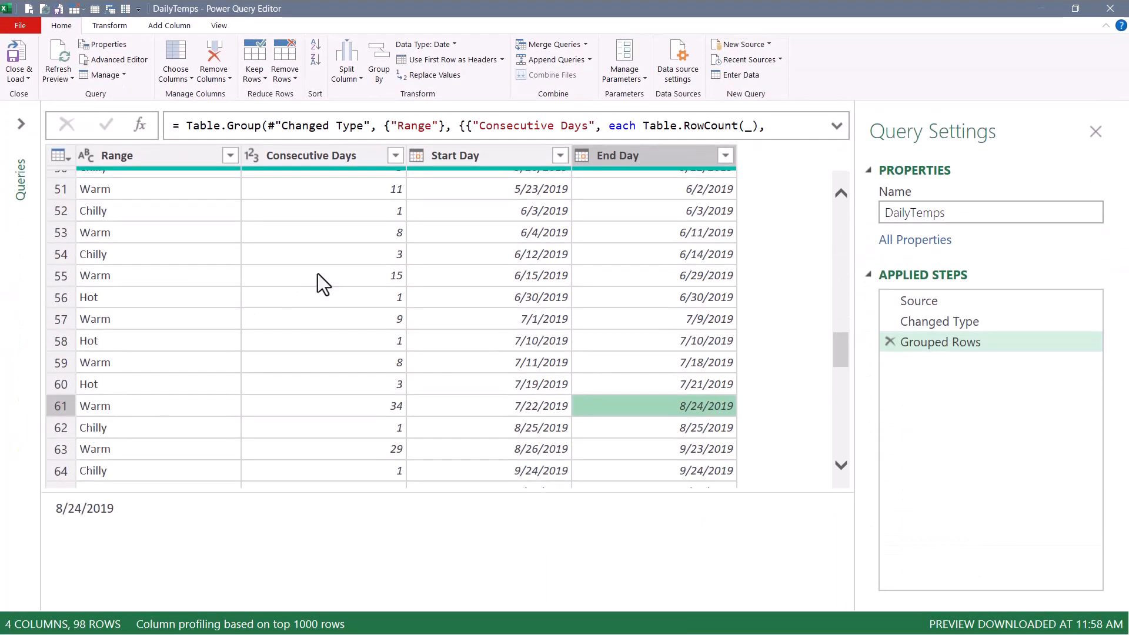
click(322, 275)
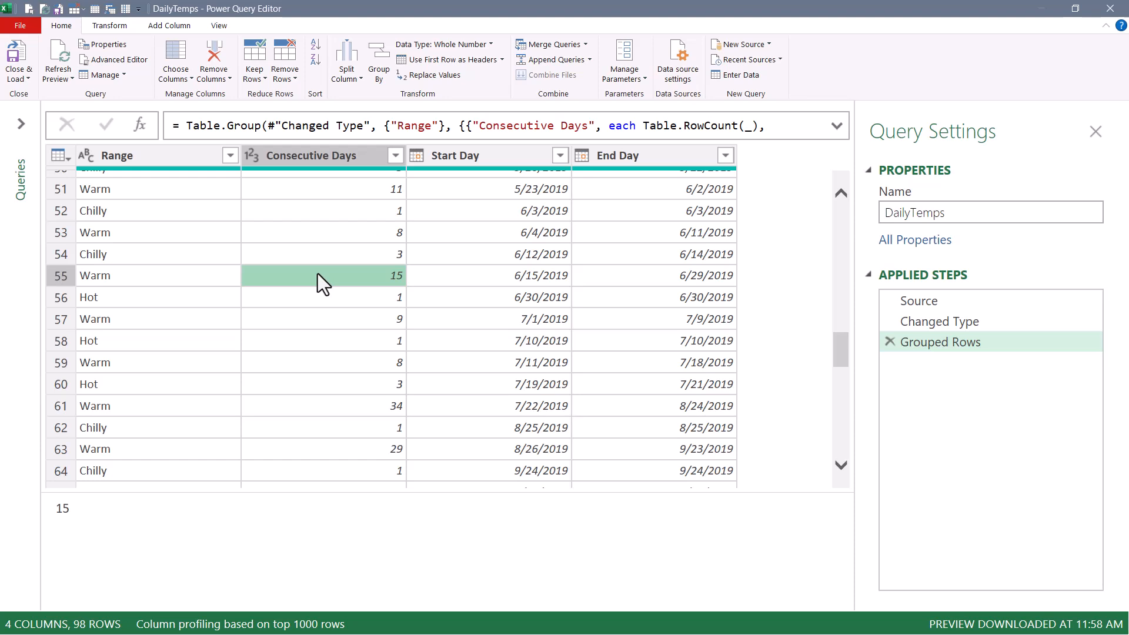
mouse_move(380, 287)
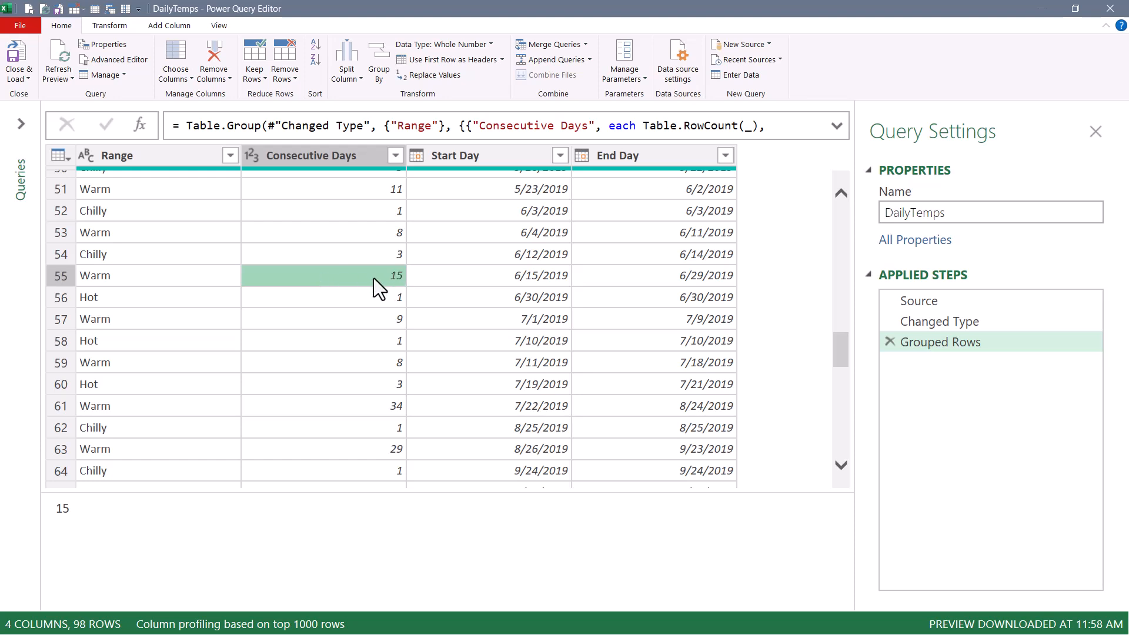
- Review the query code, then reopen the Grouped Rows step's settings
click(113, 60)
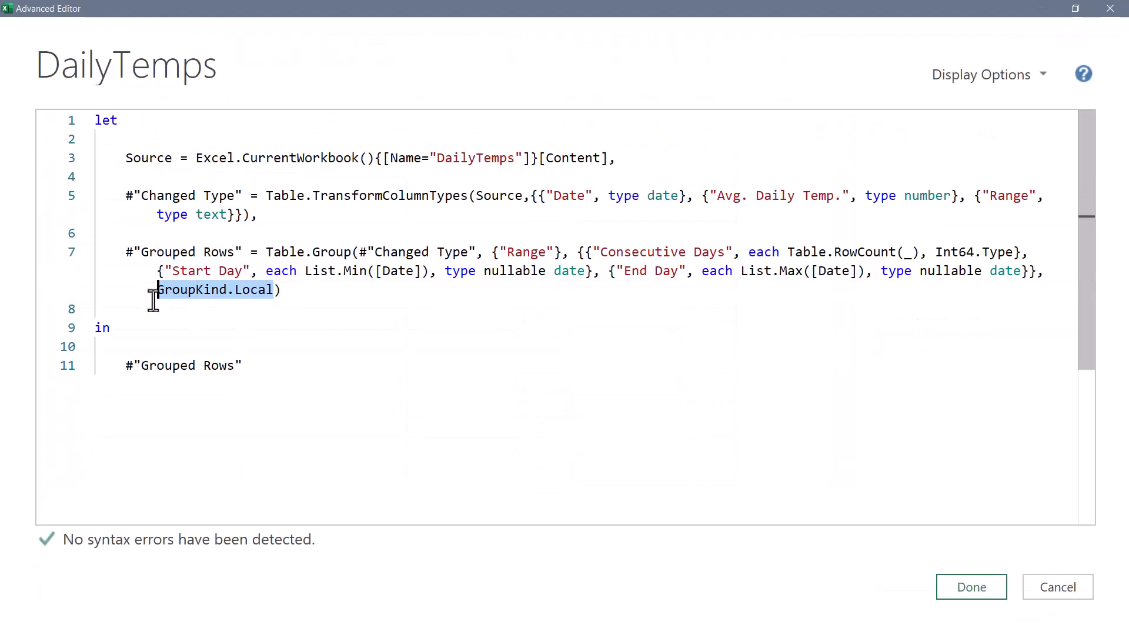
click(970, 585)
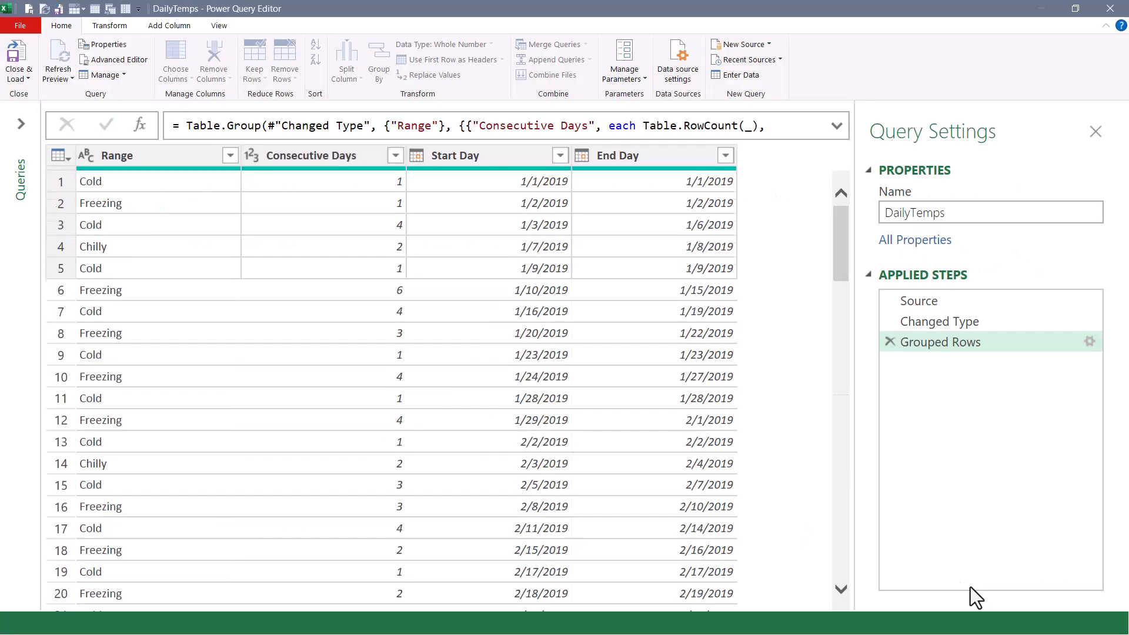
click(1089, 341)
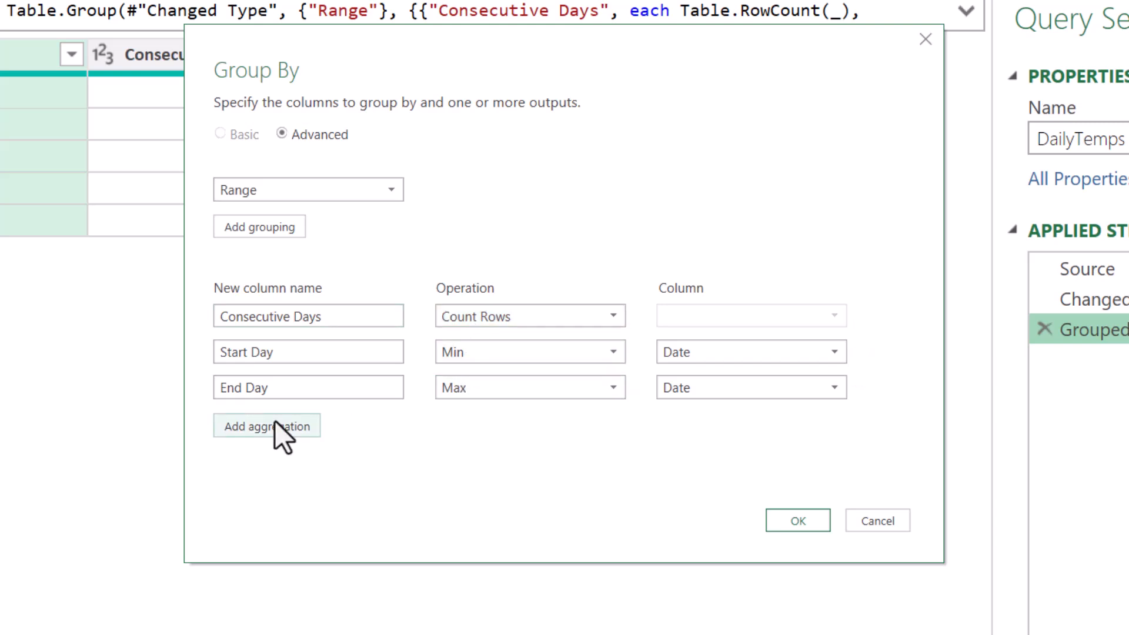
- Add an Average Temp (F) aggregation averaging Avg. Daily Temp. and apply it
click(267, 426)
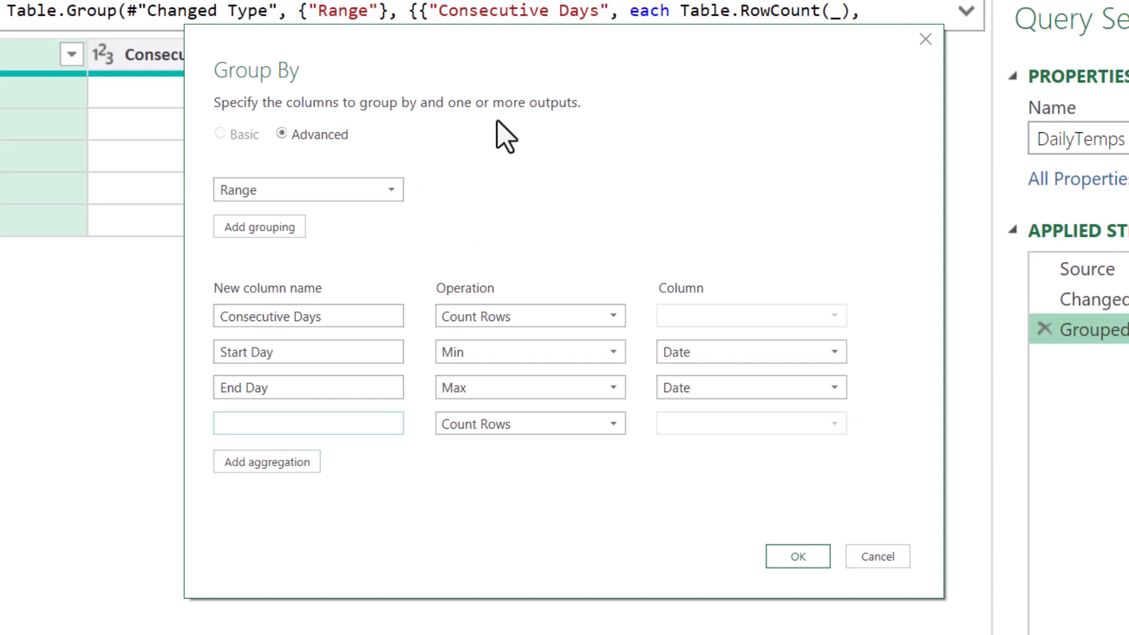
text(Average Temp (F))
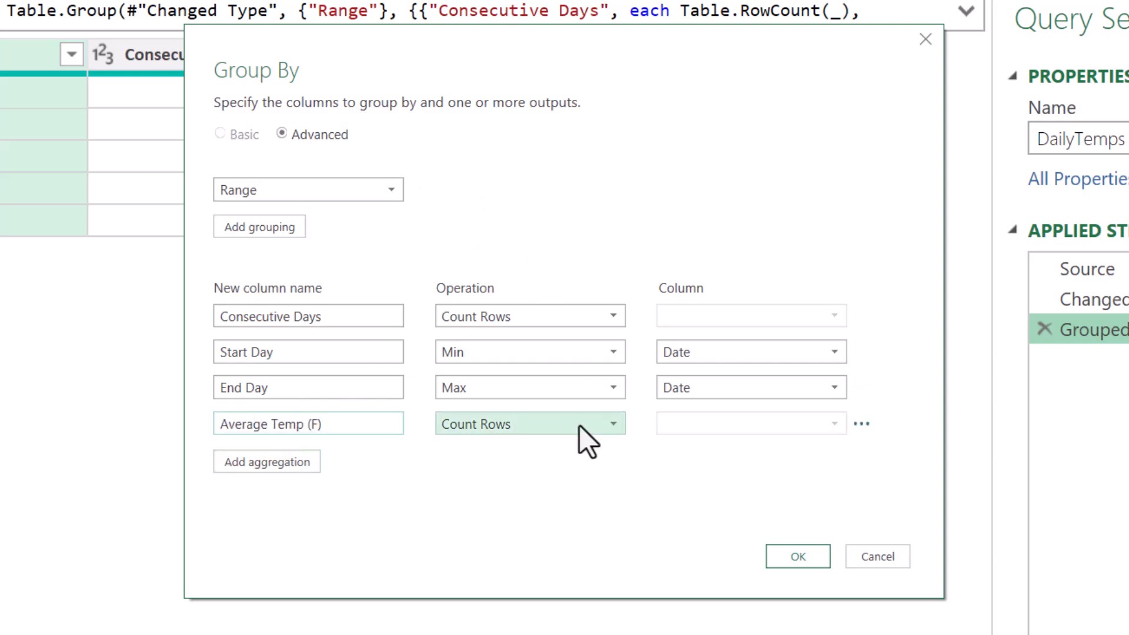
click(529, 424)
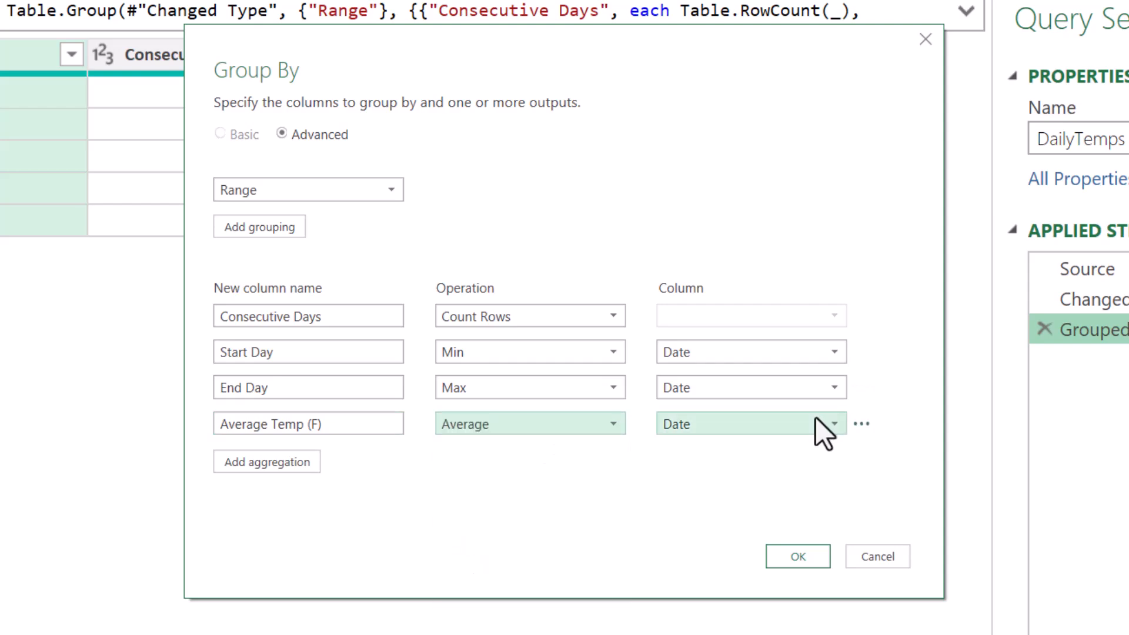
click(797, 557)
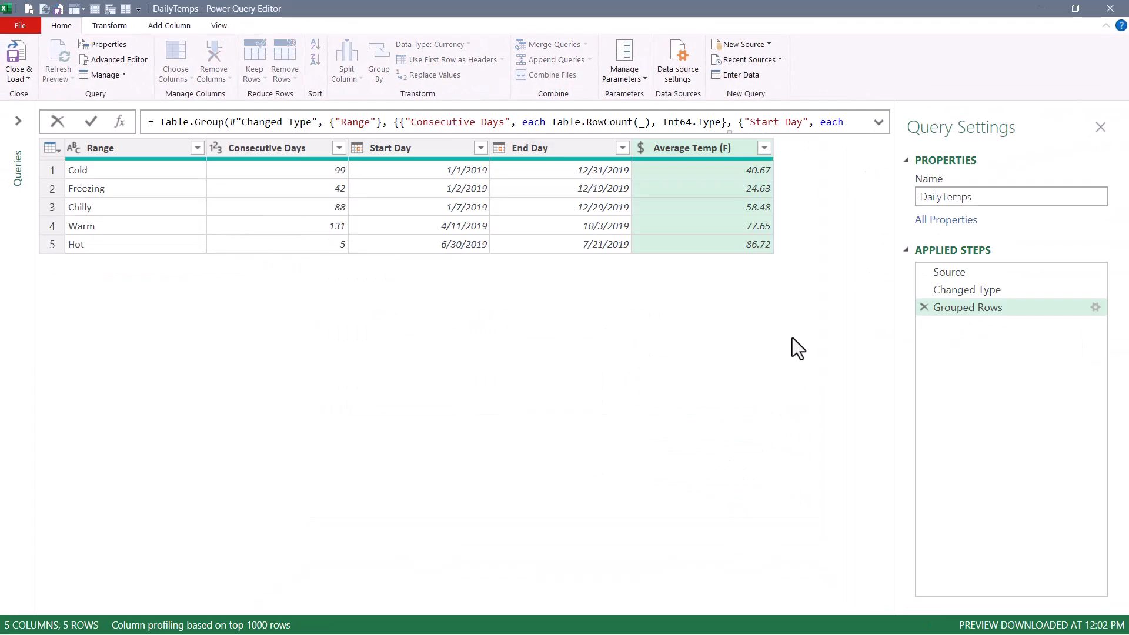
mouse_move(119, 59)
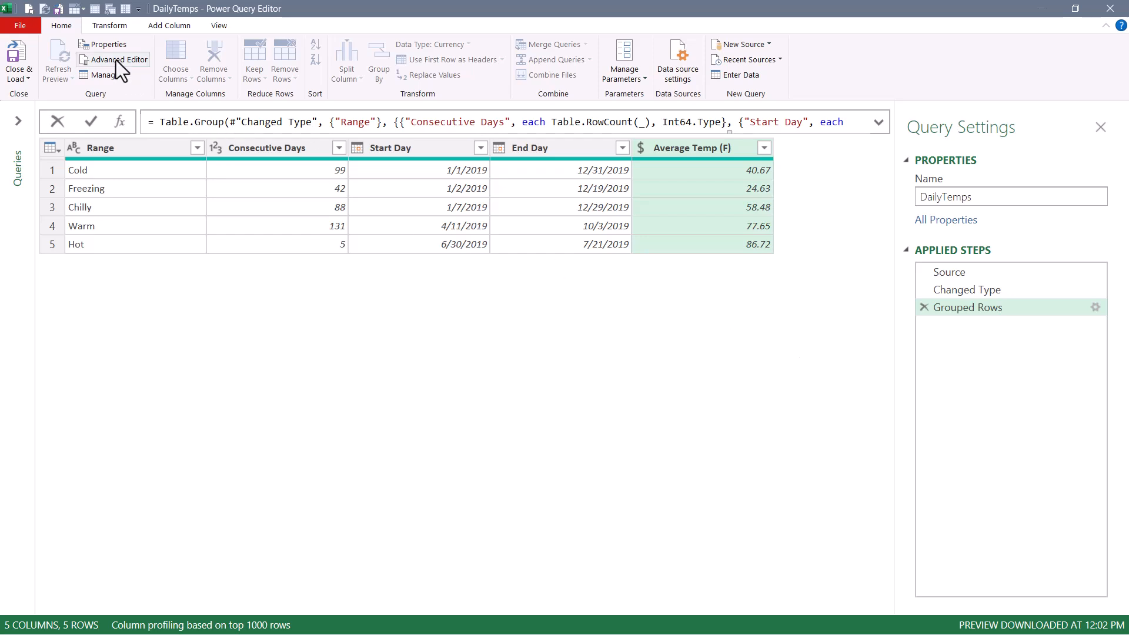
- Add ', GroupKind.Local' as the last Table.Group argument in Advanced Editor and save
click(113, 60)
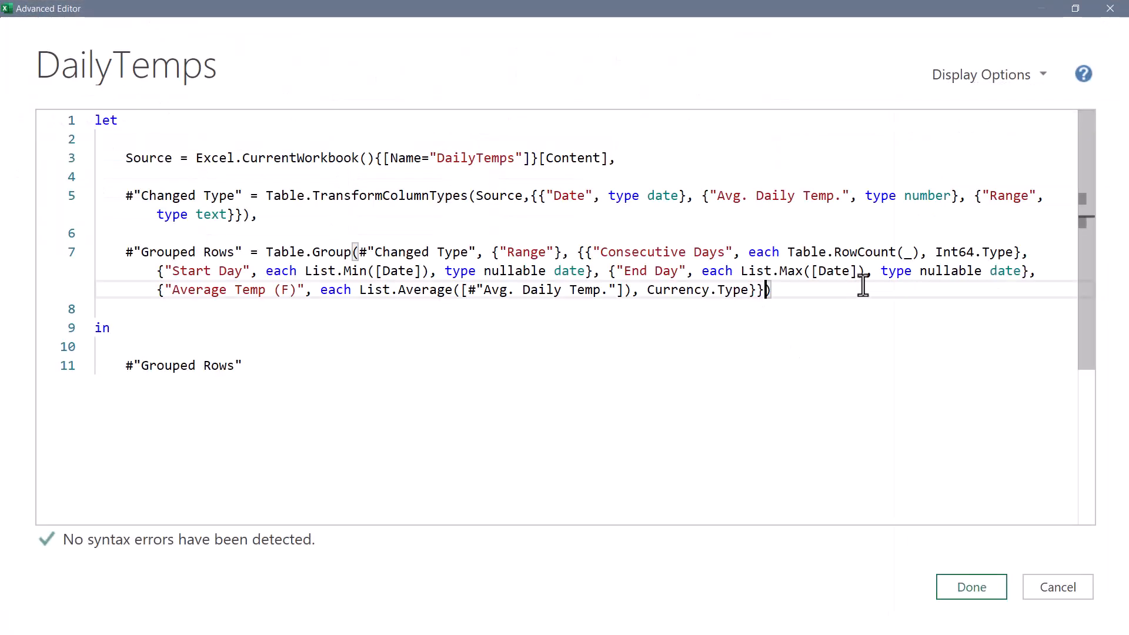
mouse_move(878, 233)
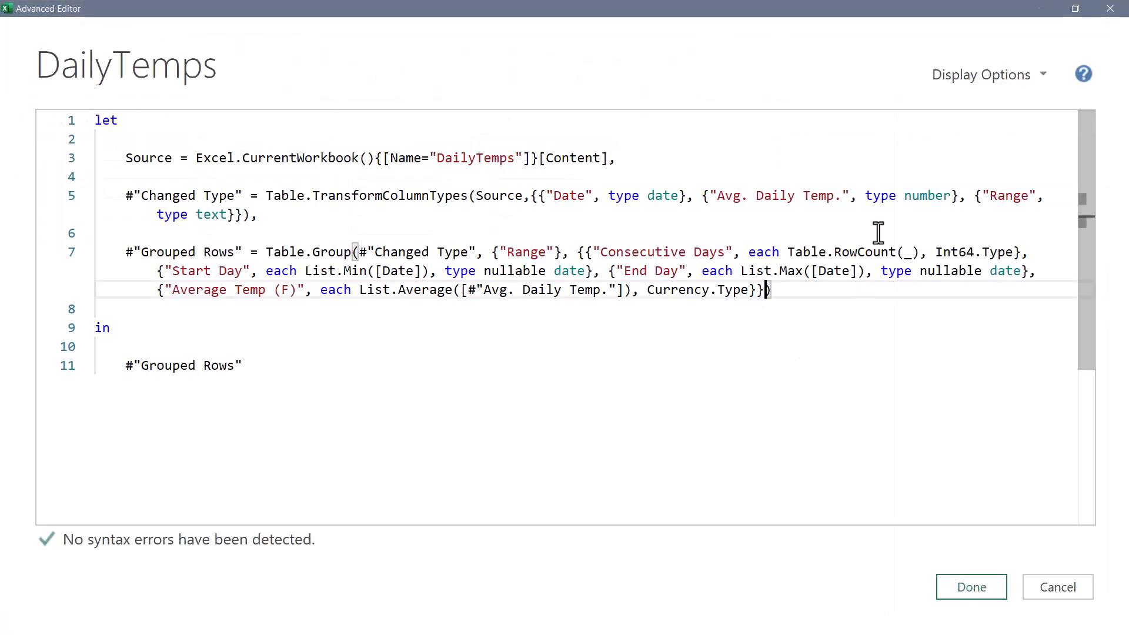
text(, GroupKind.Local)
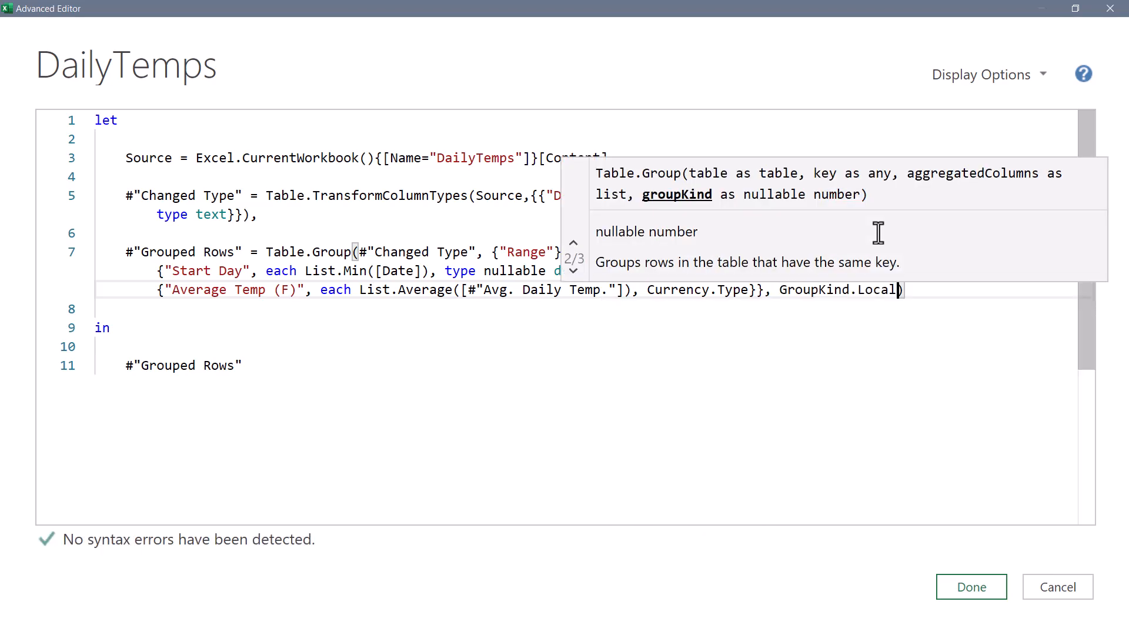
click(970, 587)
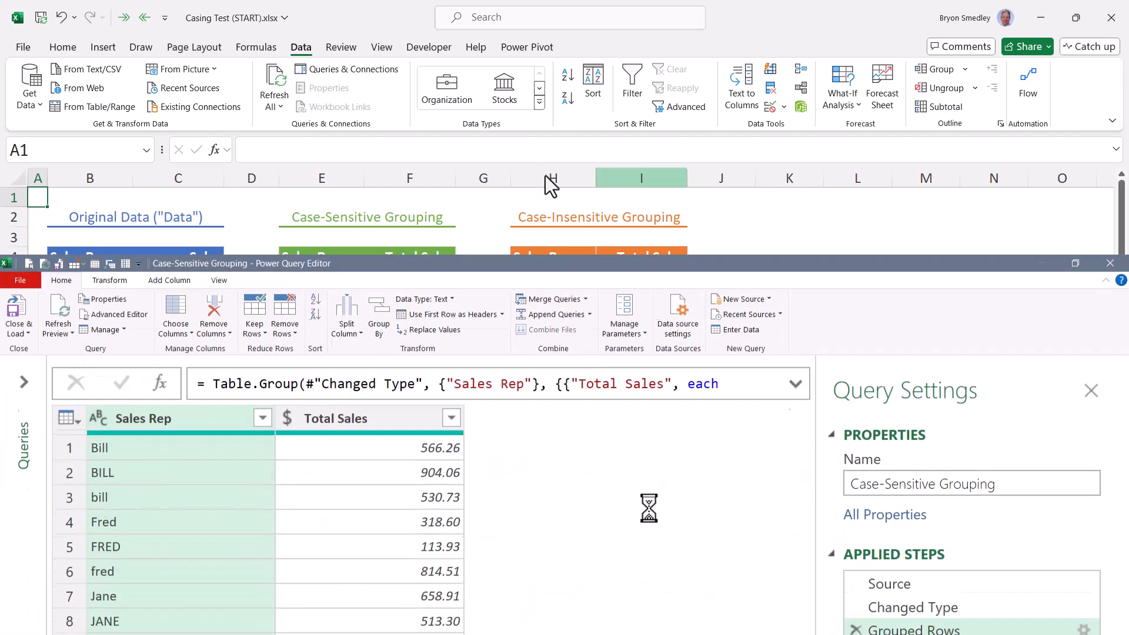
click(1074, 263)
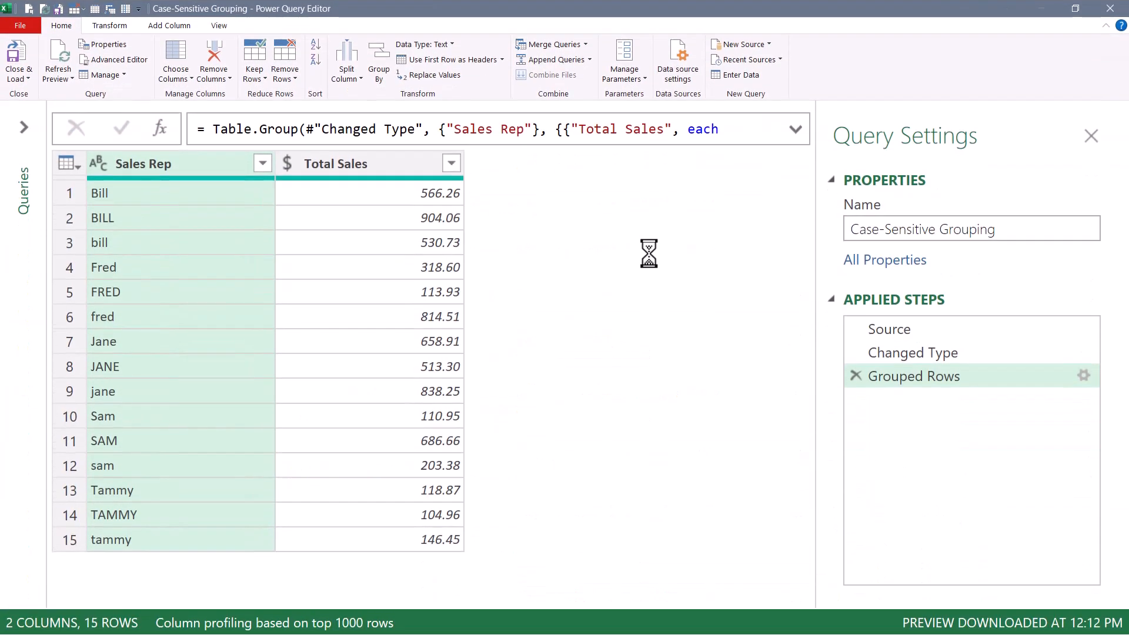
click(889, 329)
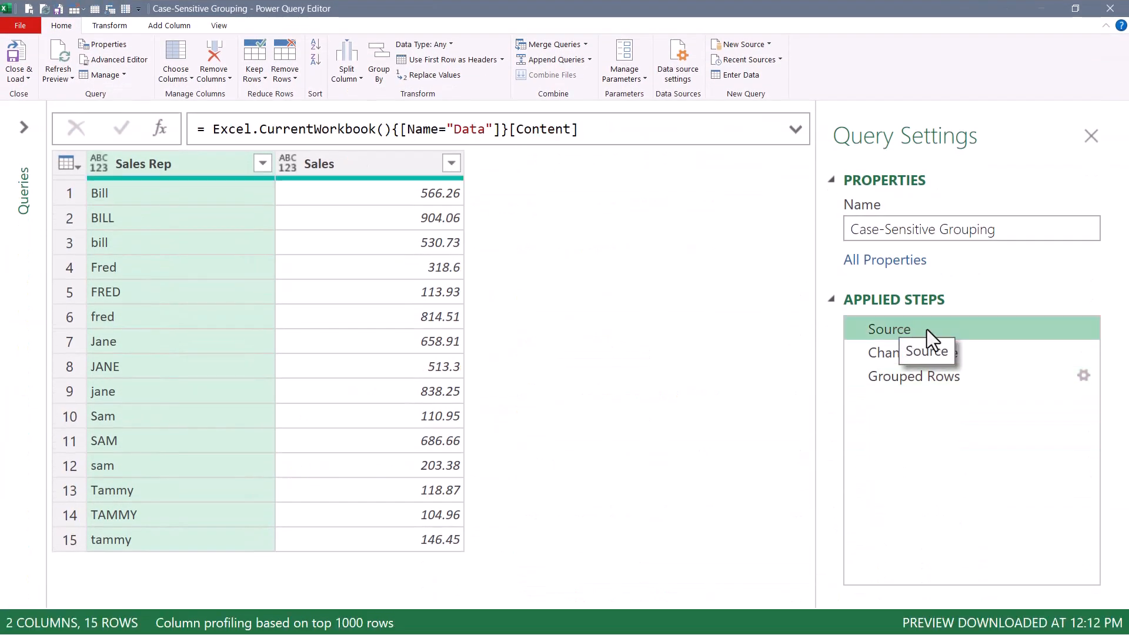
click(913, 352)
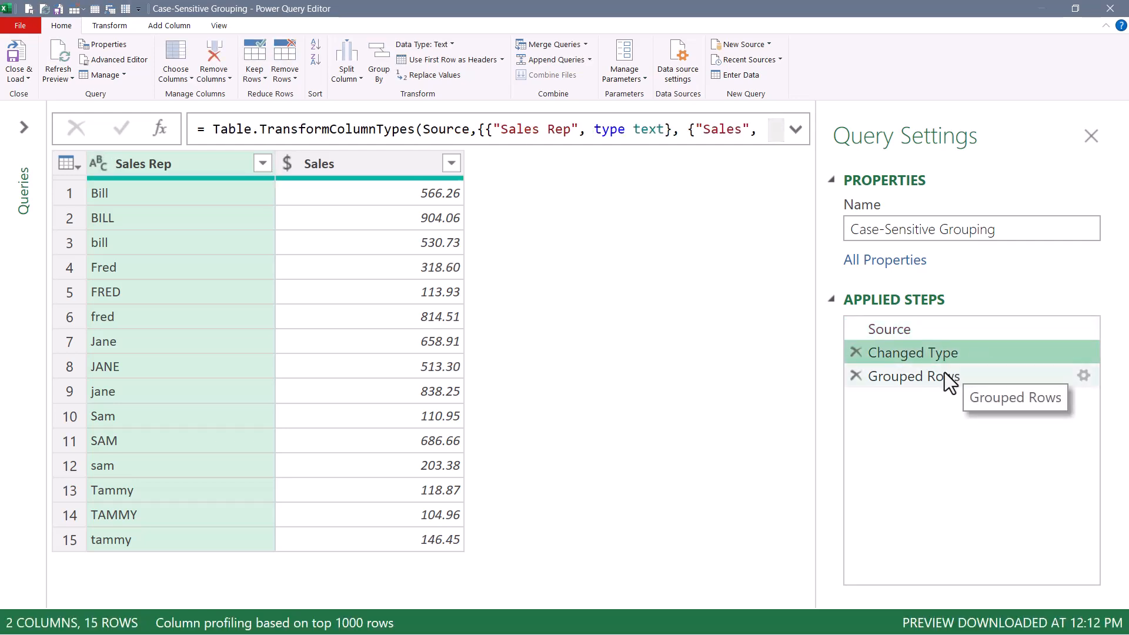
click(912, 376)
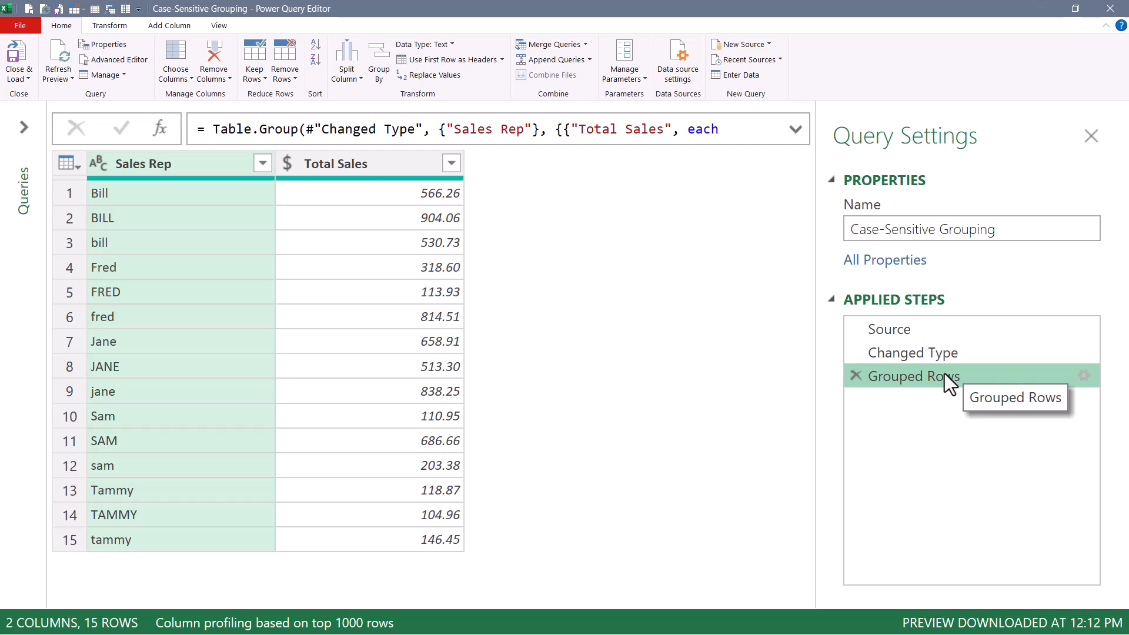
mouse_move(118, 58)
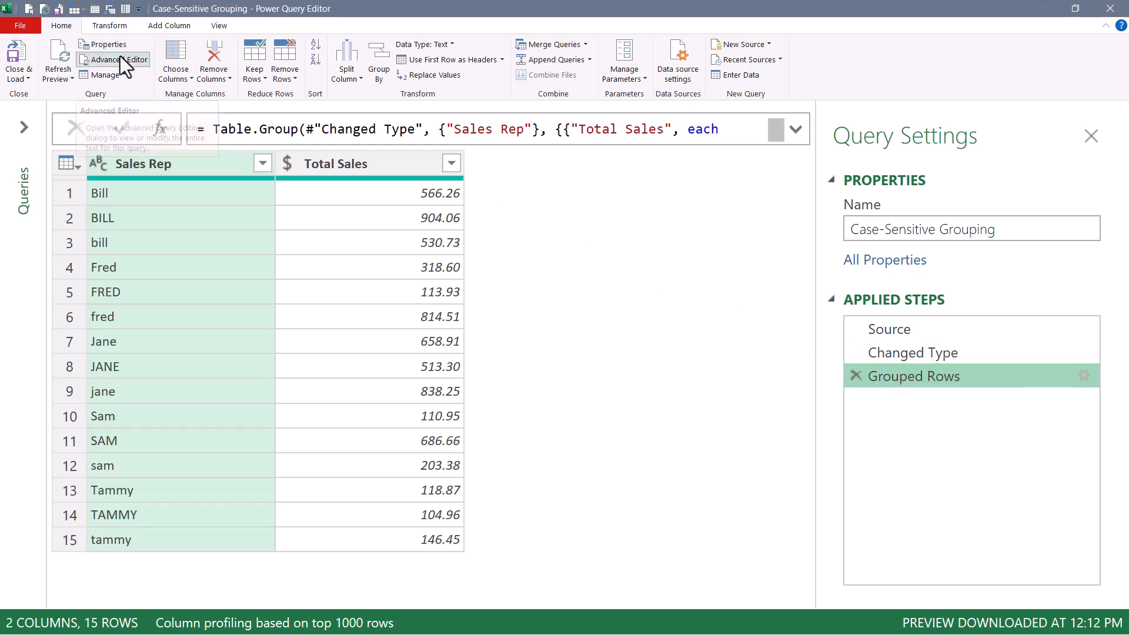
- Append GroupKind.Global and Comparer.OrdinalIgnoreCase to the Case-Sensitive Grouping Table.Group call
click(113, 58)
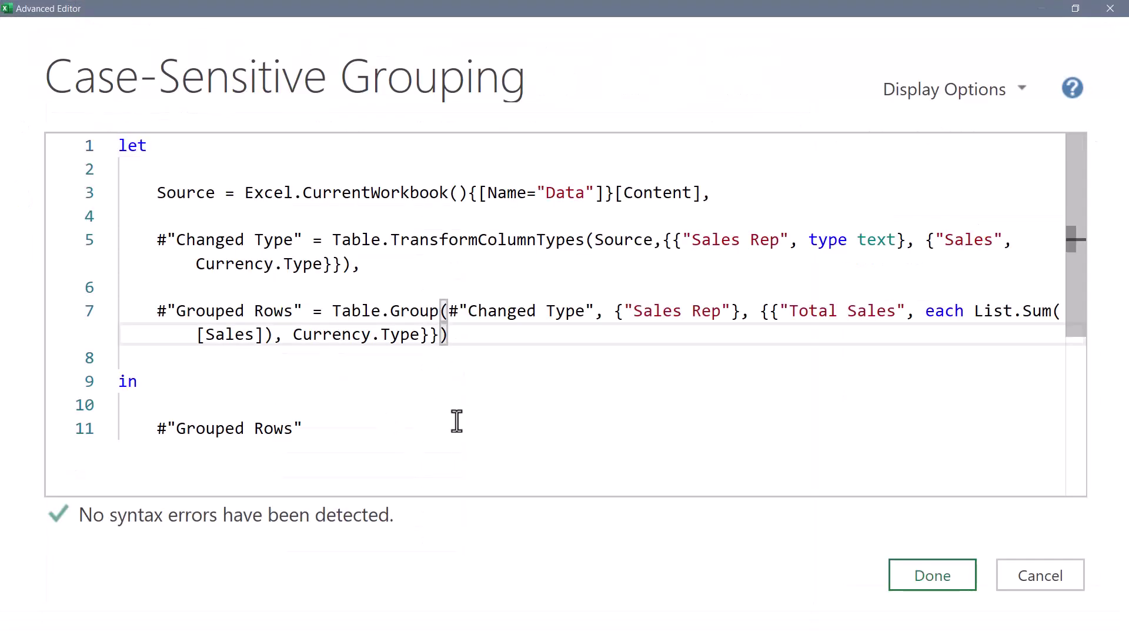
text(,)
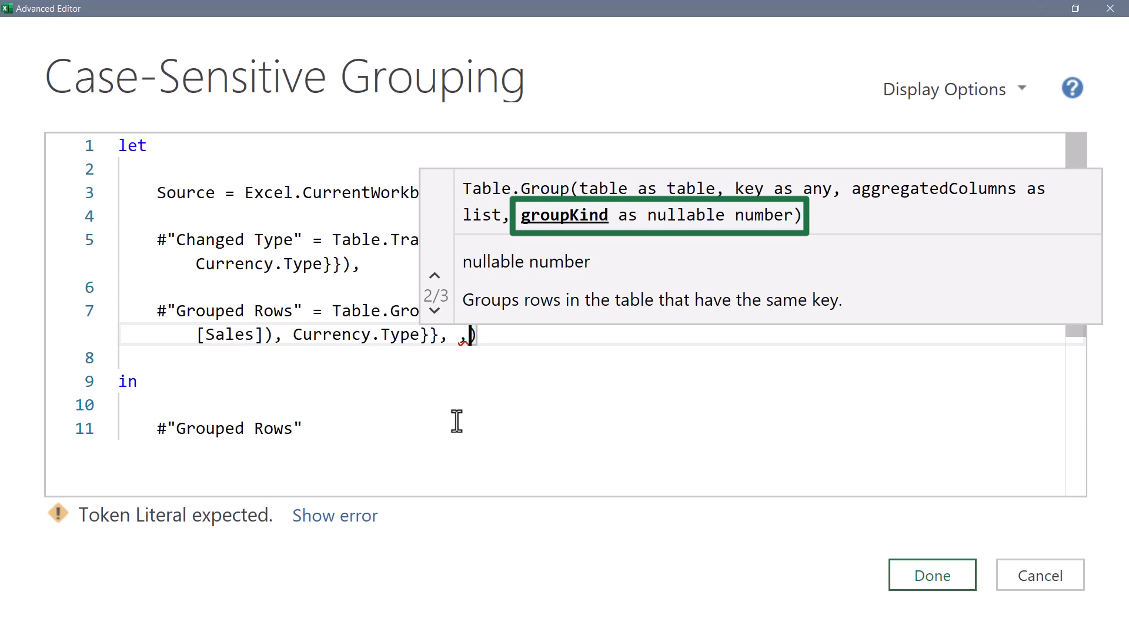
text(,)
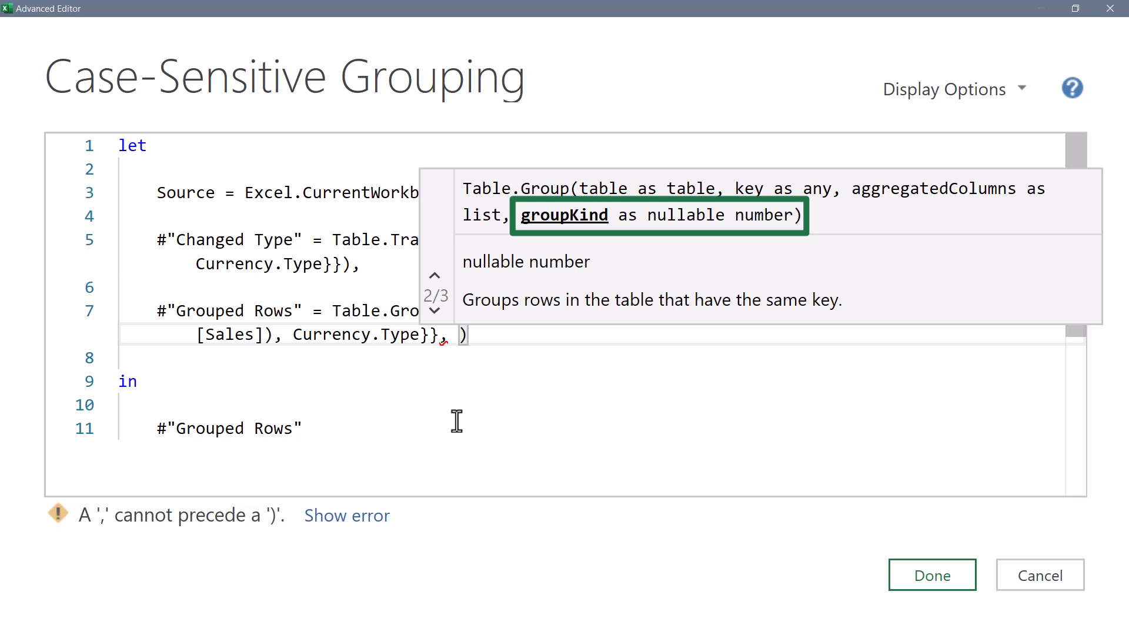
text(gro)
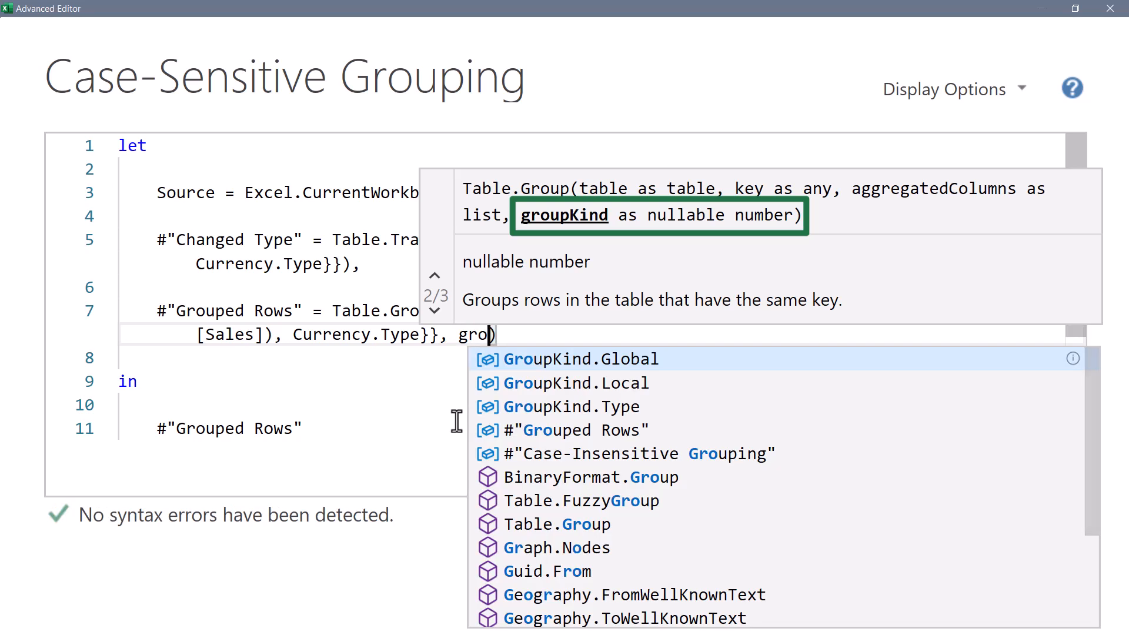
click(567, 359)
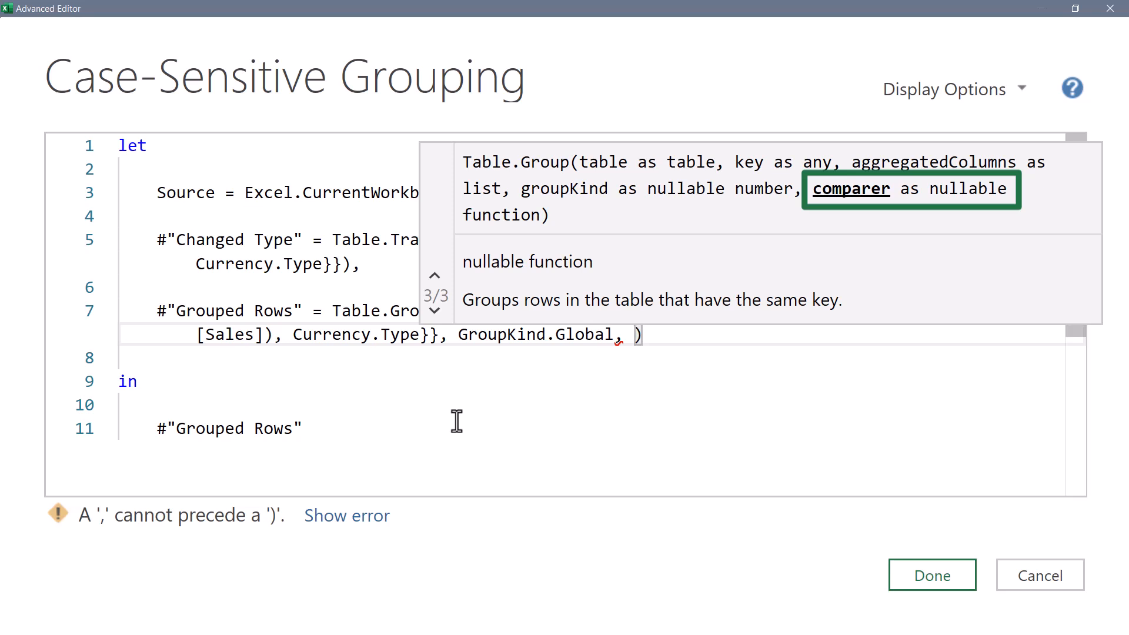
text(com)
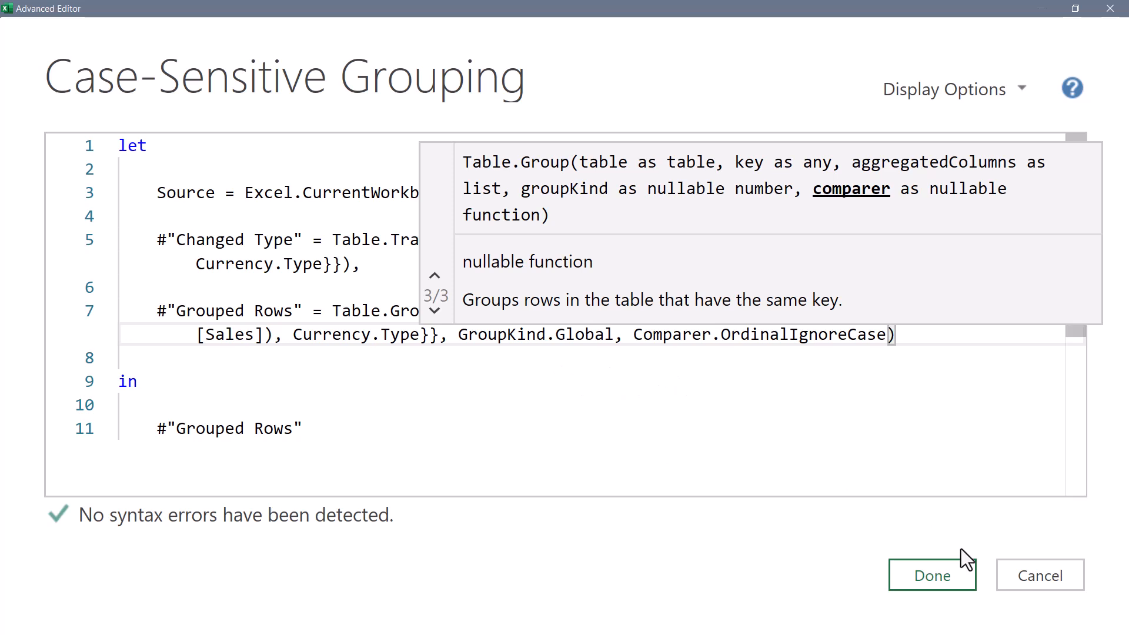
click(932, 575)
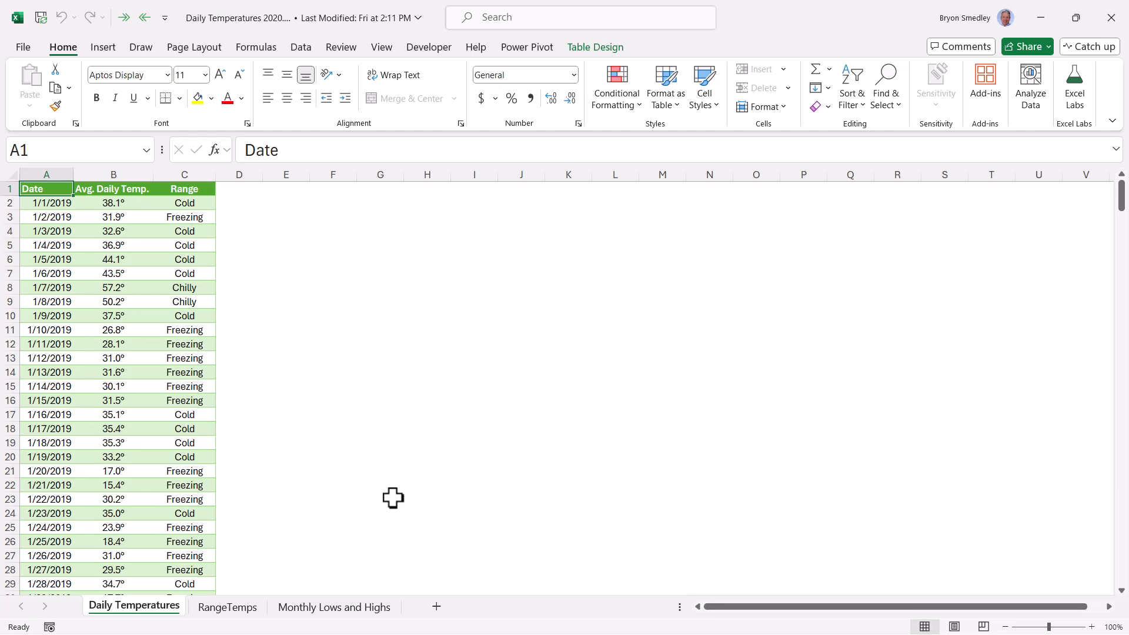
mouse_move(296, 495)
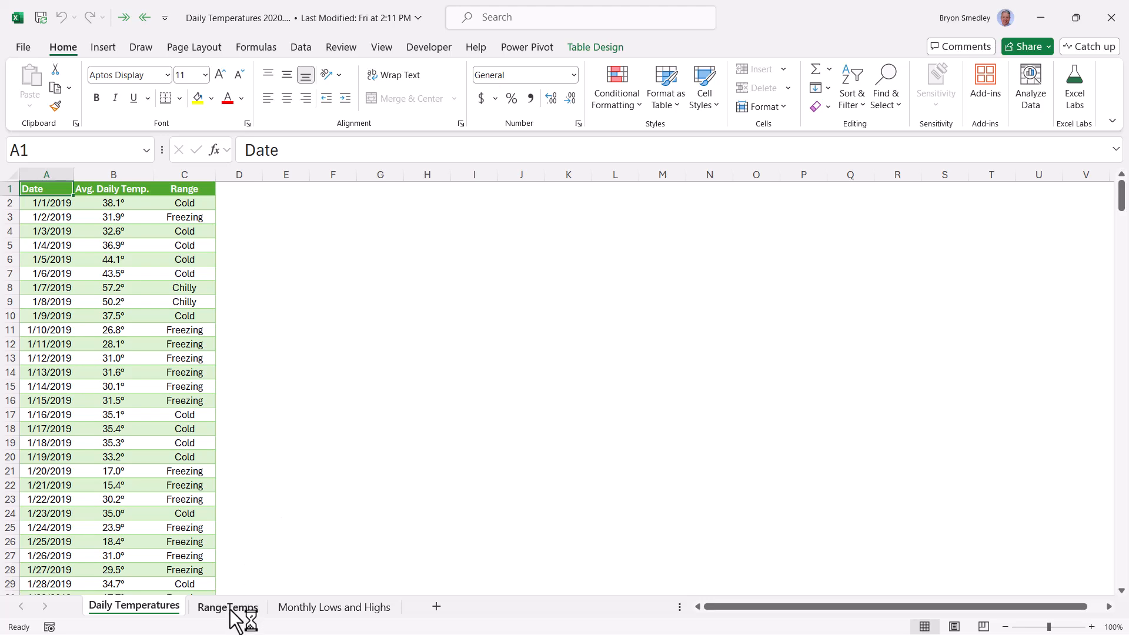
- Switch to the RangeTemps sheet and scroll through the consecutive-range table with its averages
click(227, 607)
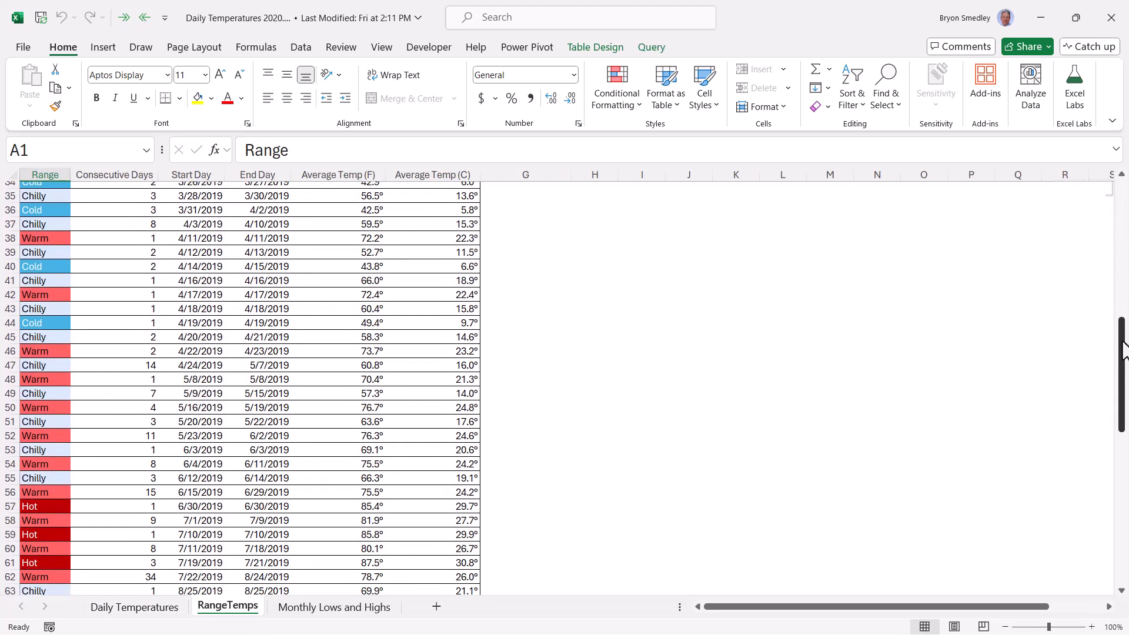
scroll(up, 3)
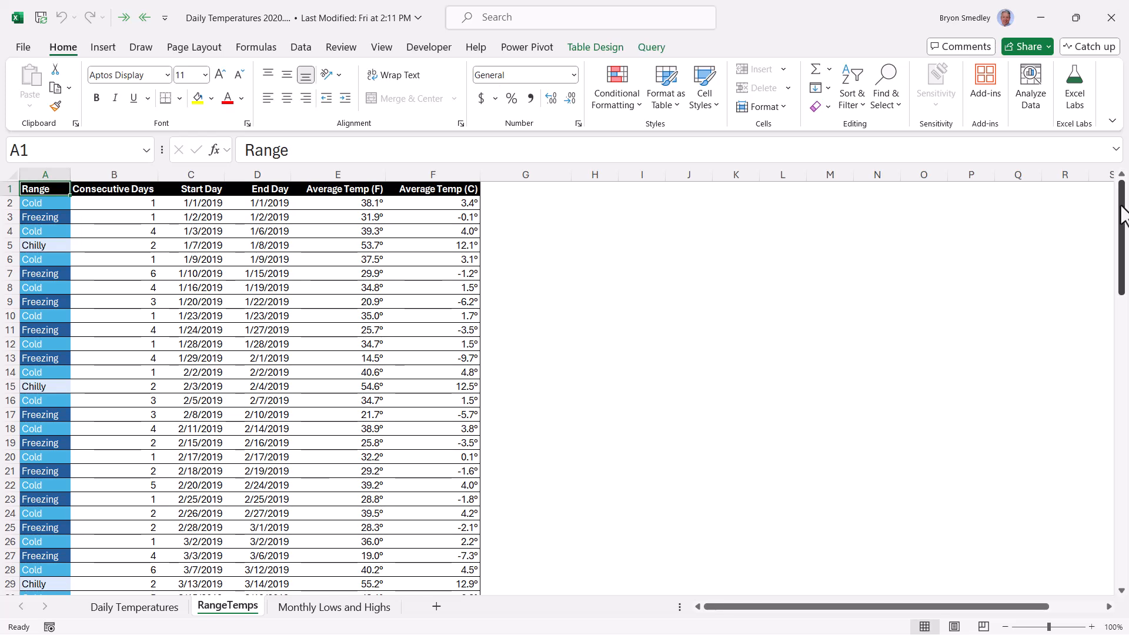
scroll(down, 3)
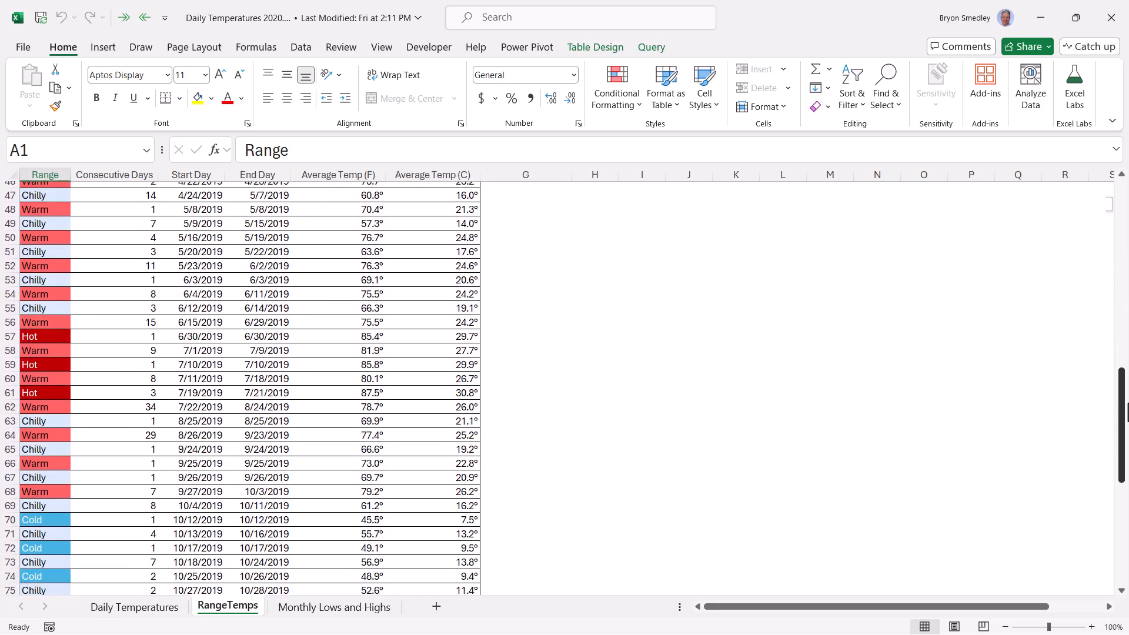
scroll(down, 3)
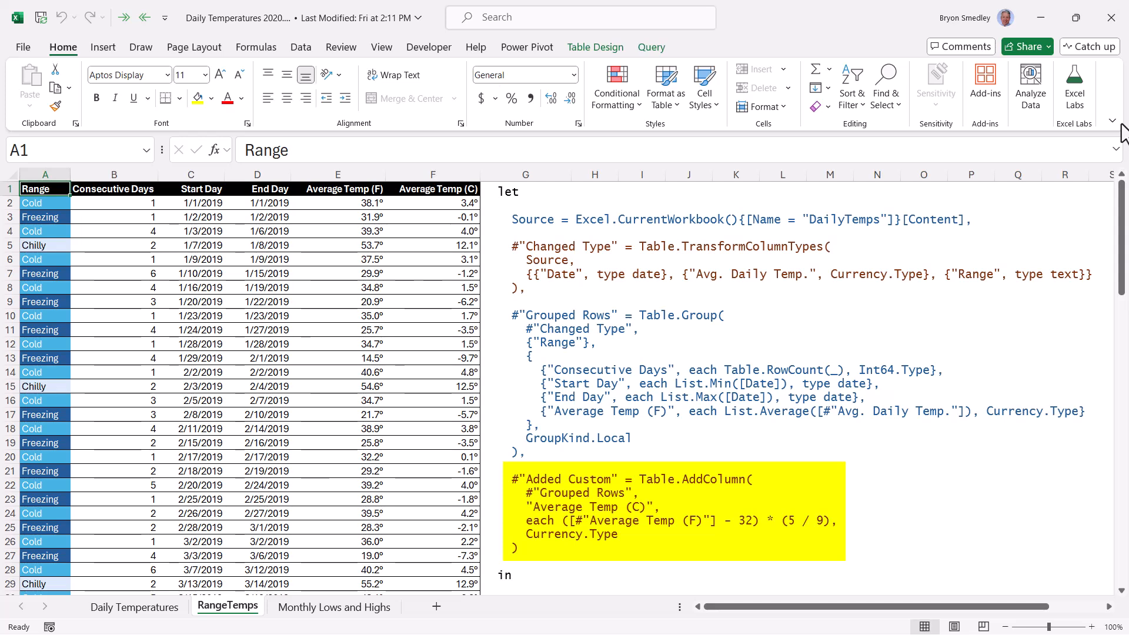
click(788, 501)
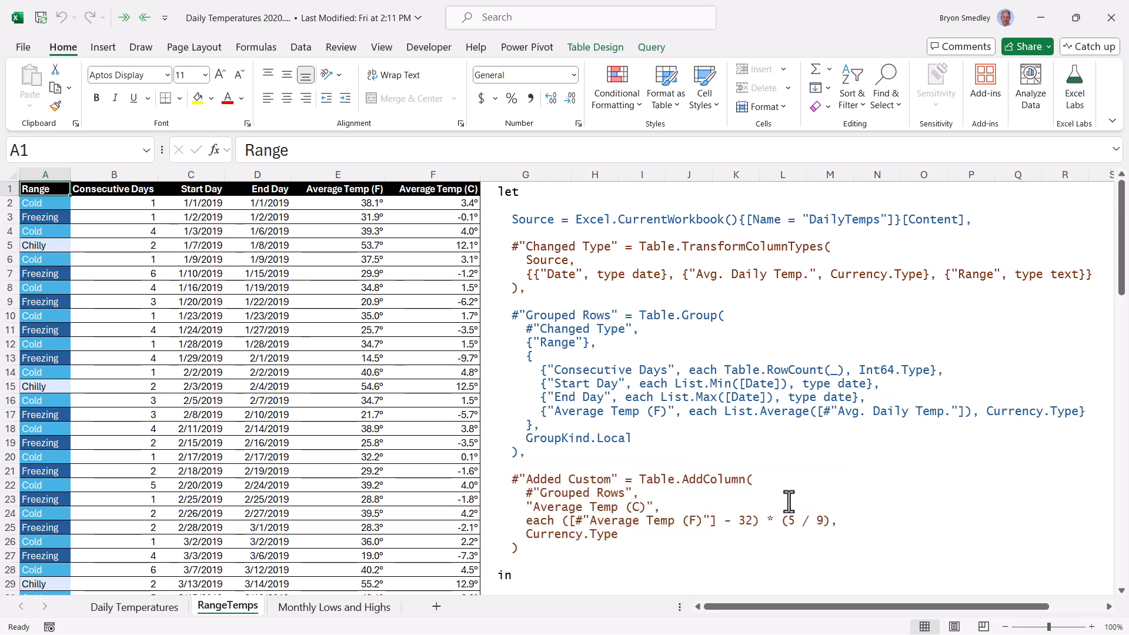
click(333, 607)
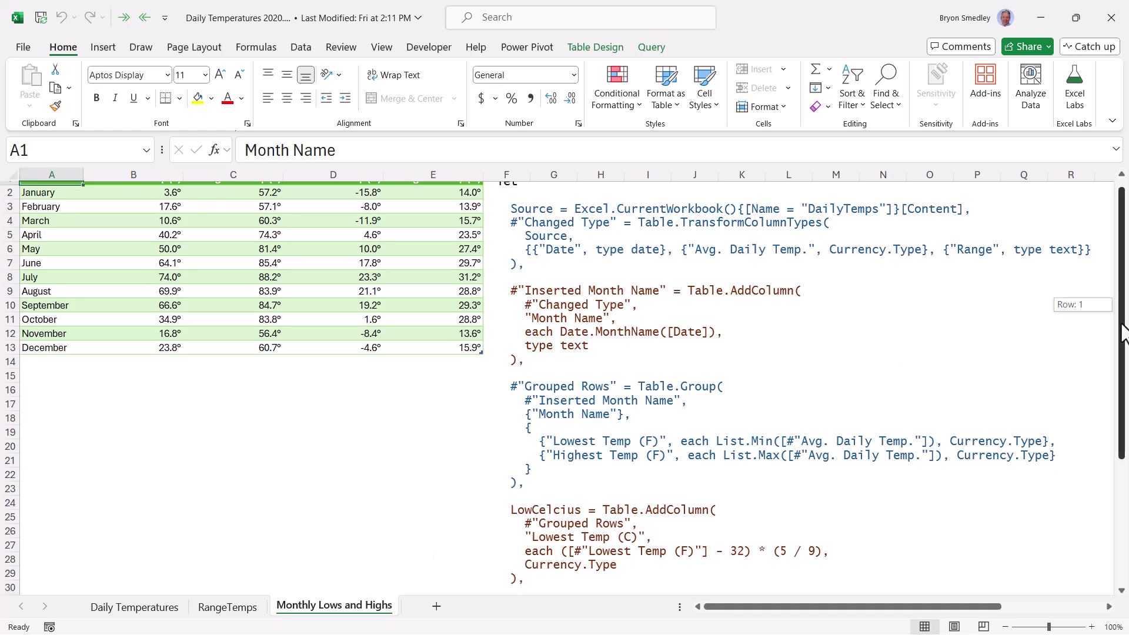
scroll(up, 3)
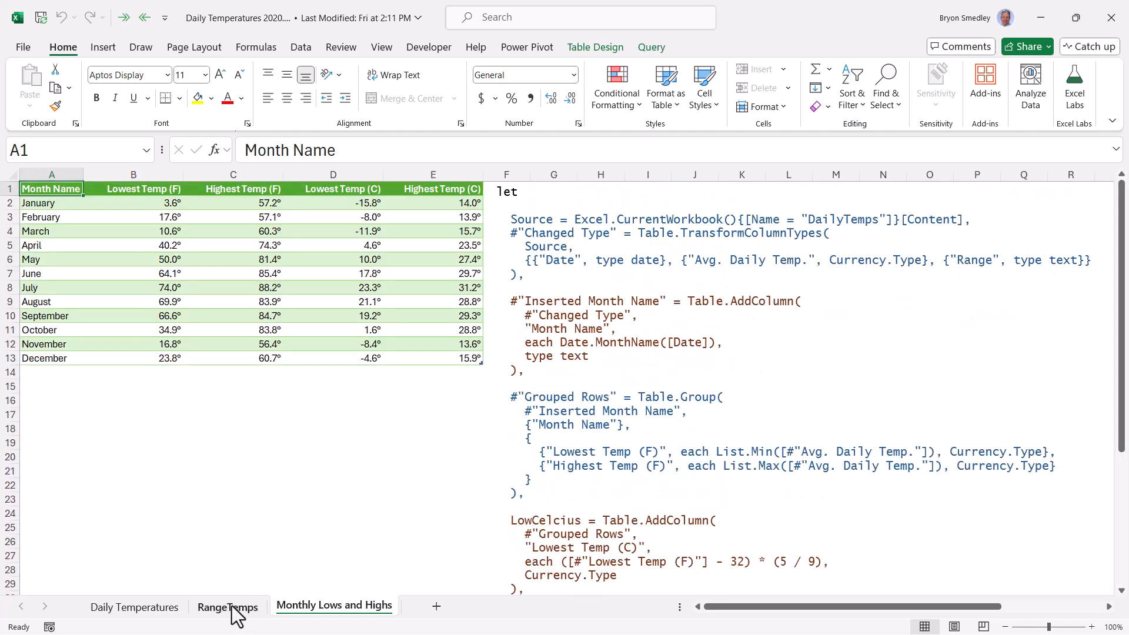
click(227, 607)
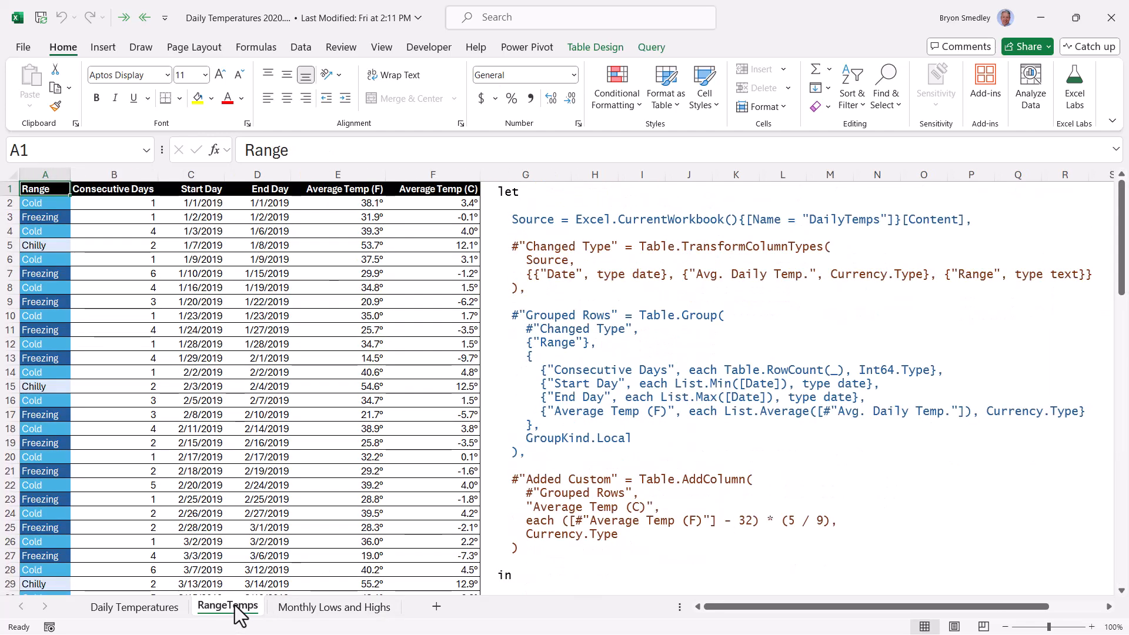